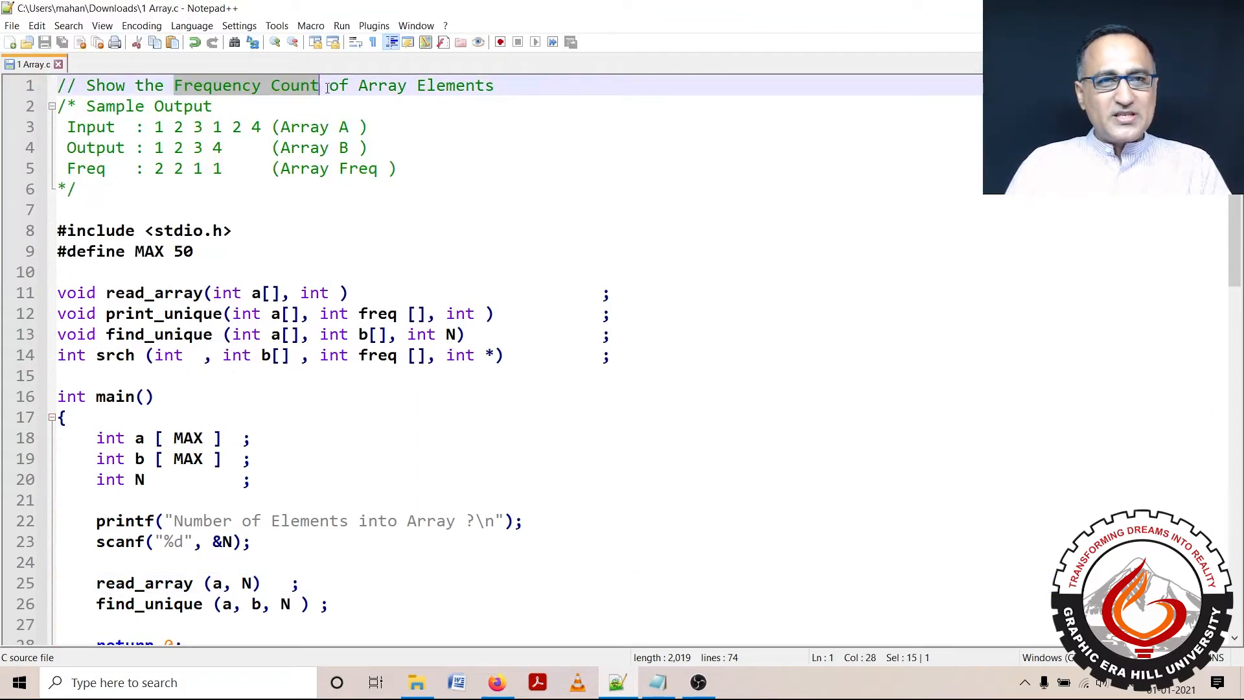
Review the program's title comment and the find_unique call in main before running.
{"action": "left_click_drag", "start_coordinate": [322, 86], "coordinate": [476, 85]}
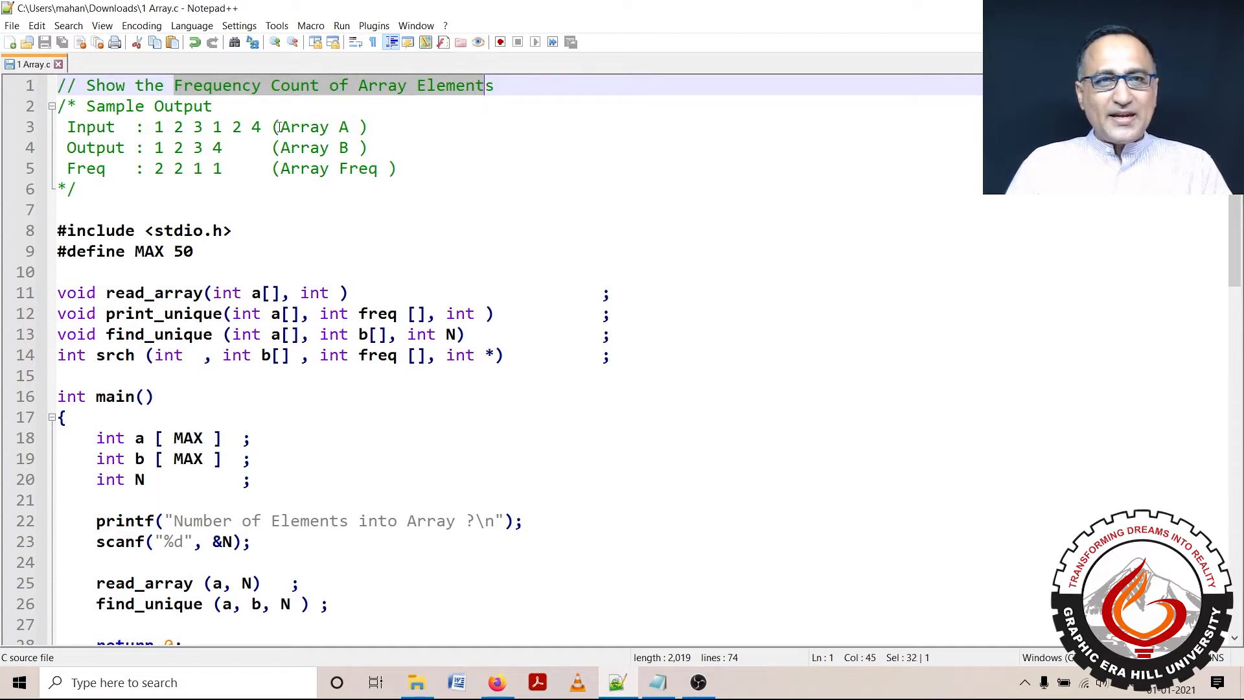
{"action": "left_click", "coordinate": [157, 127]}
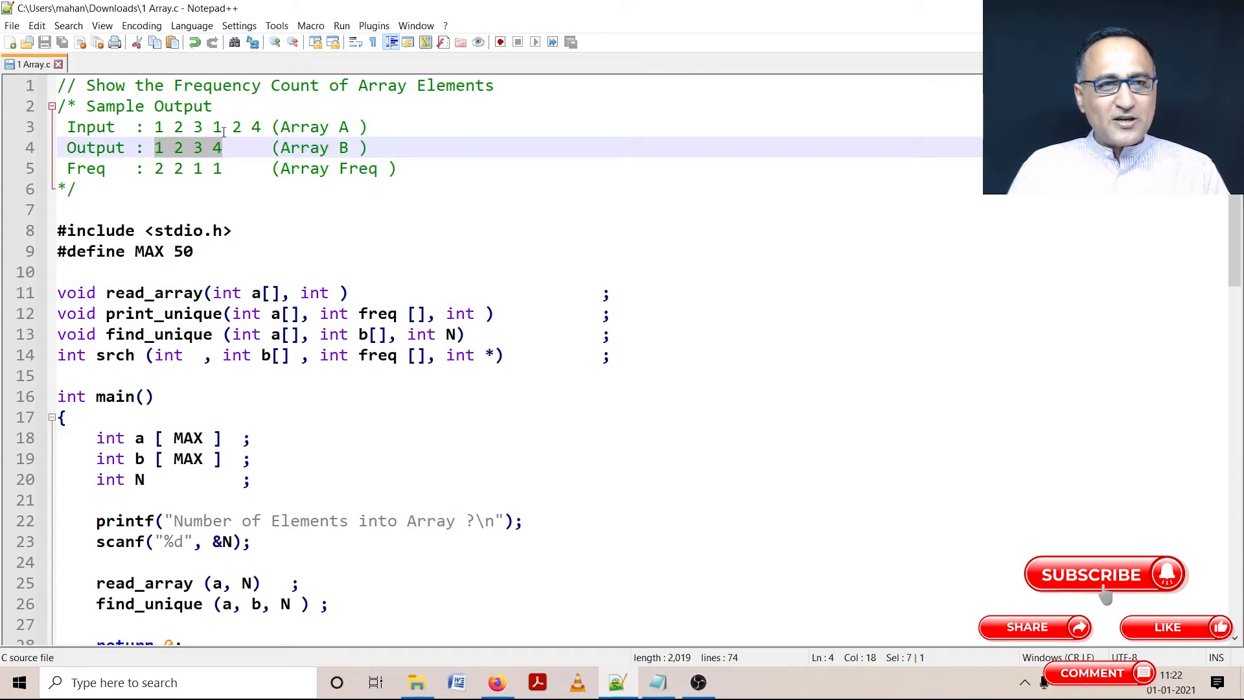
{"action": "mouse_move", "coordinate": [361, 244]}
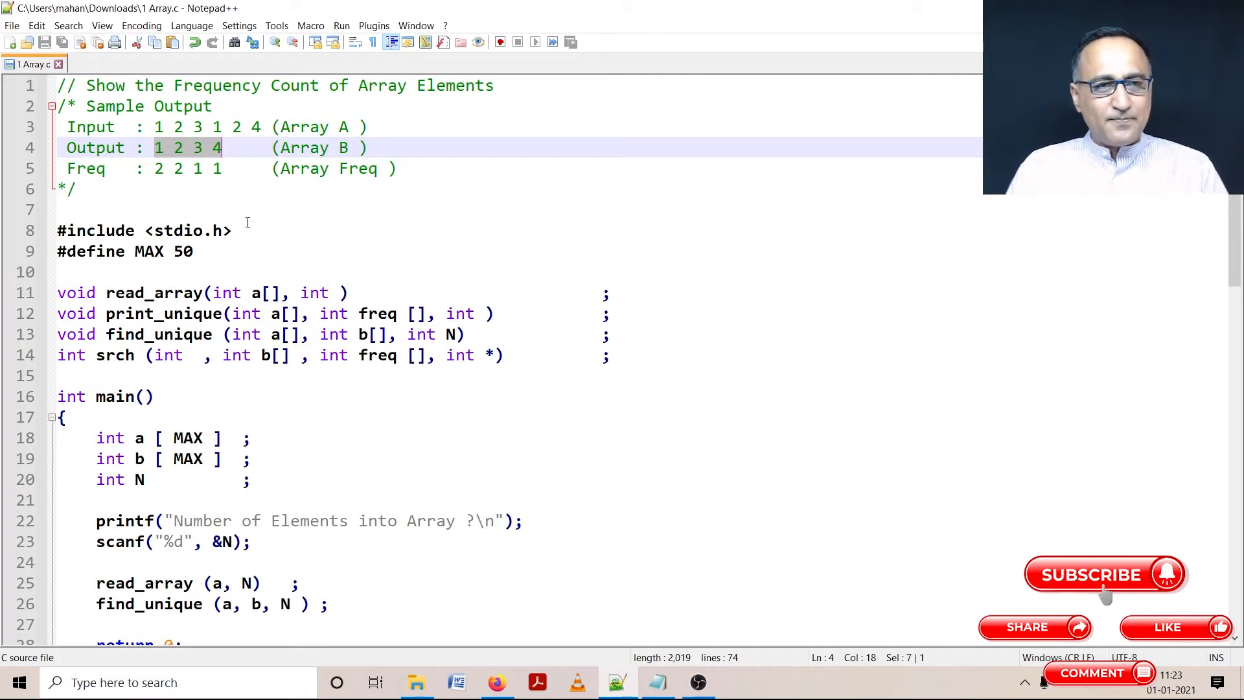
{"action": "scroll", "scroll_direction": "down", "scroll_amount": 3}
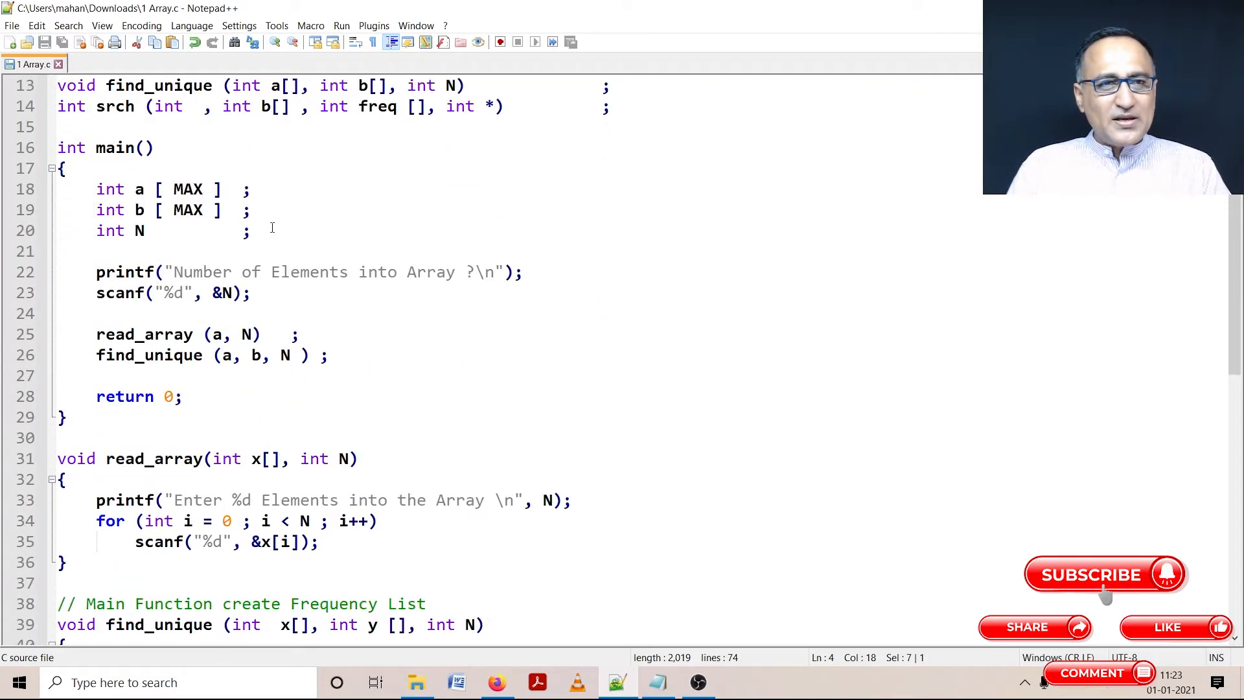
{"action": "left_click", "coordinate": [142, 190]}
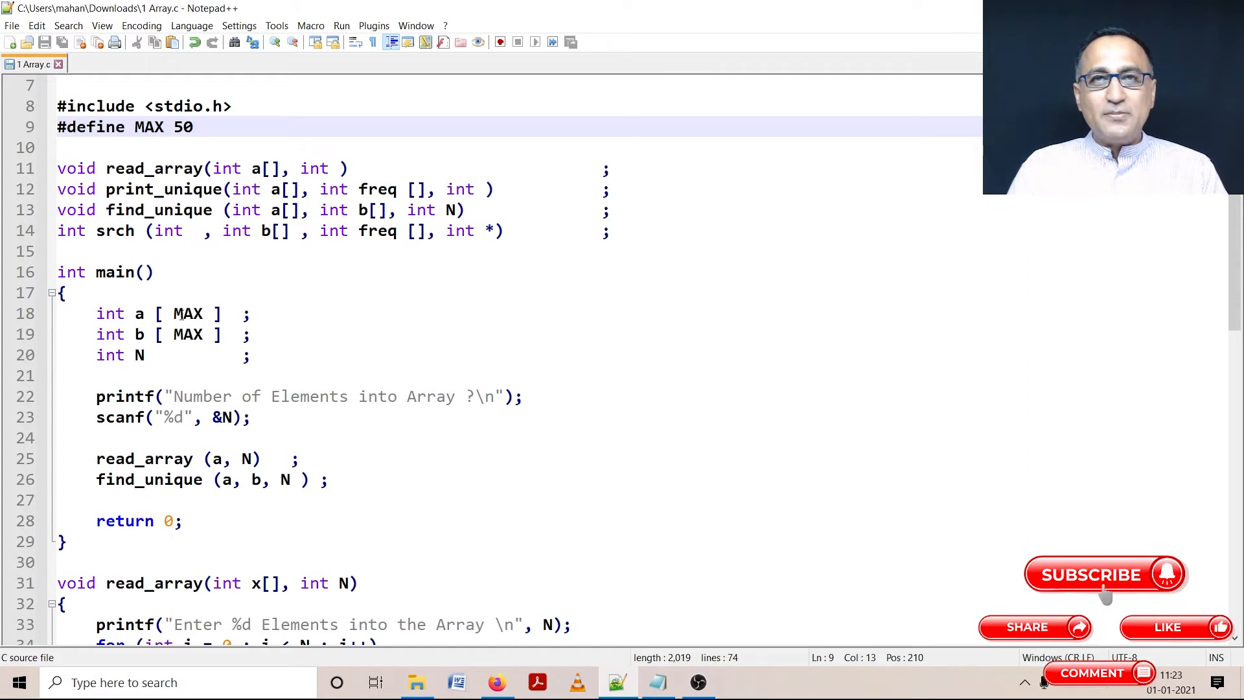
{"action": "left_click", "coordinate": [172, 127]}
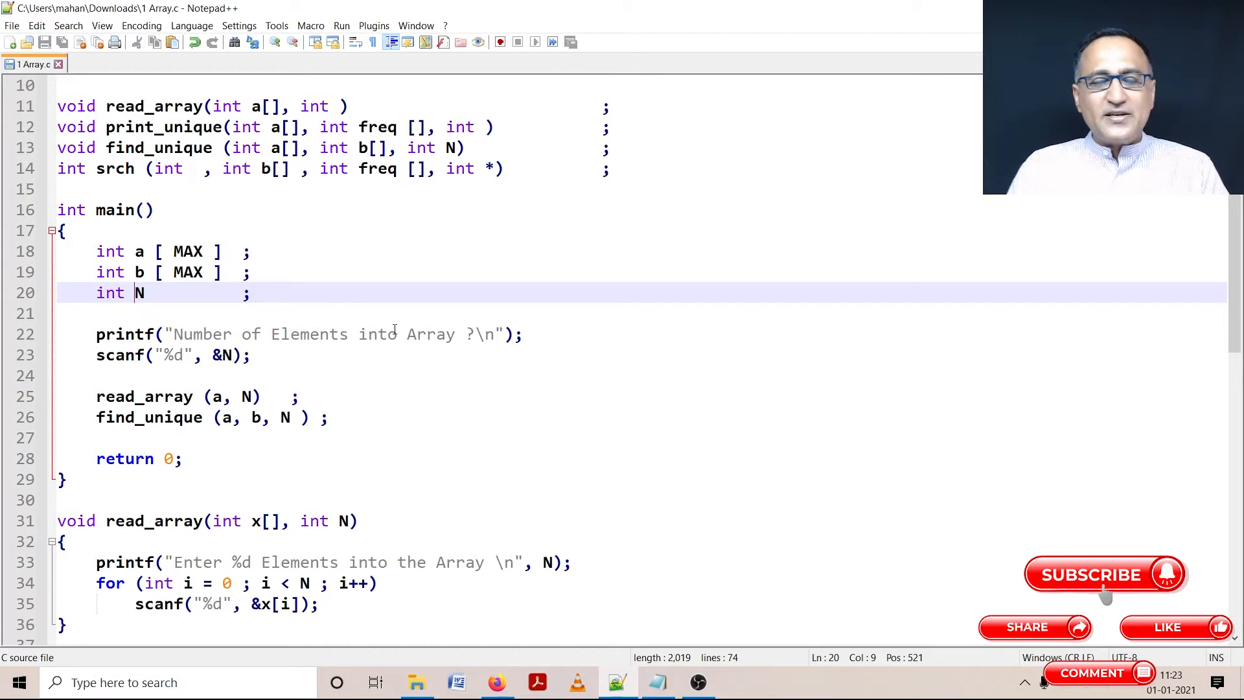
{"action": "scroll", "scroll_direction": "down", "scroll_amount": 3}
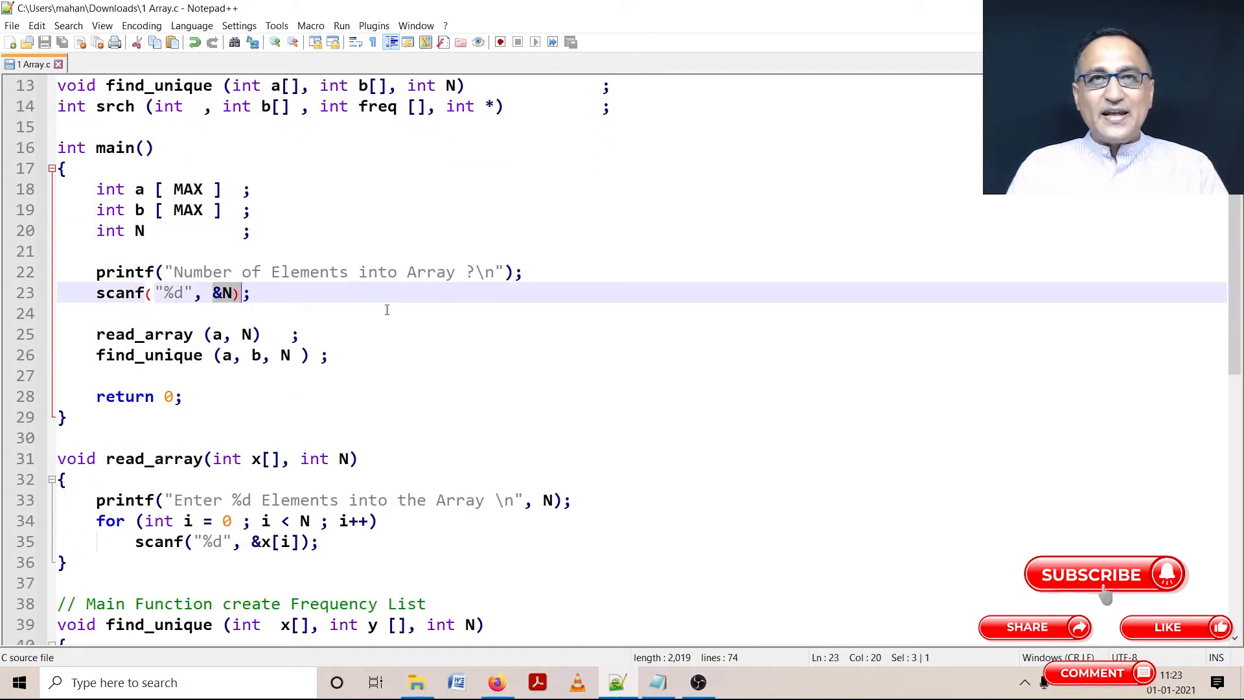
{"action": "scroll", "scroll_direction": "down", "scroll_amount": 3}
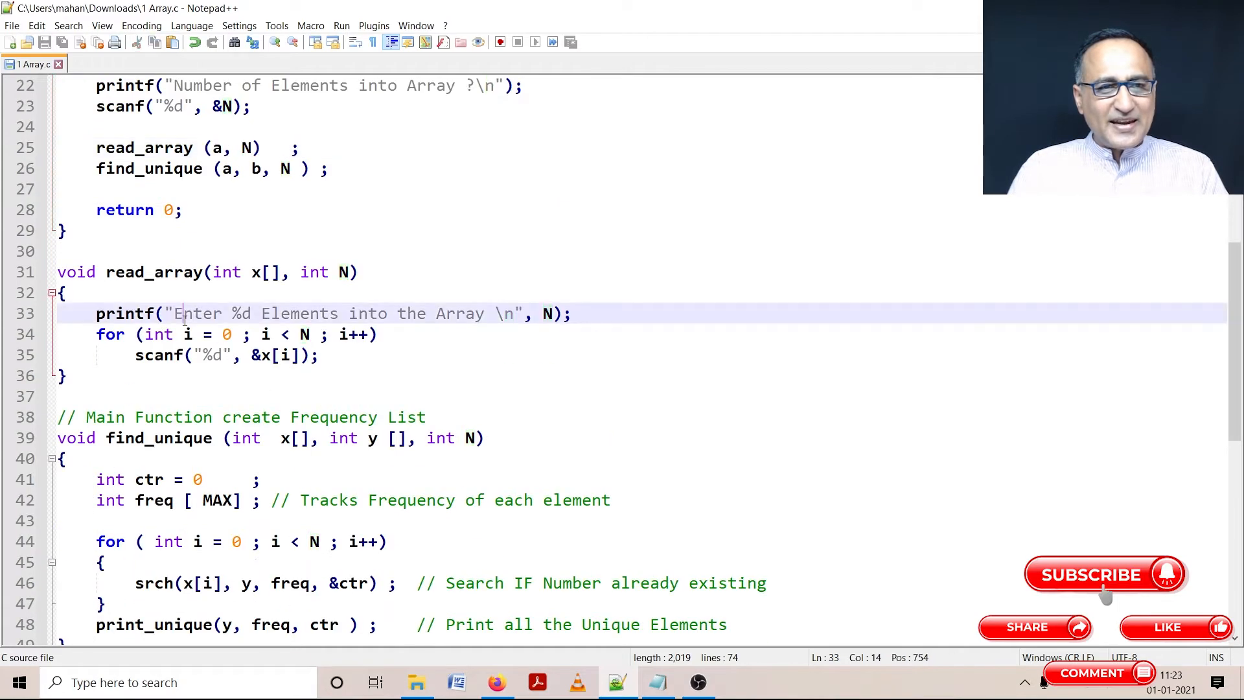
{"action": "double_click", "coordinate": [197, 312]}
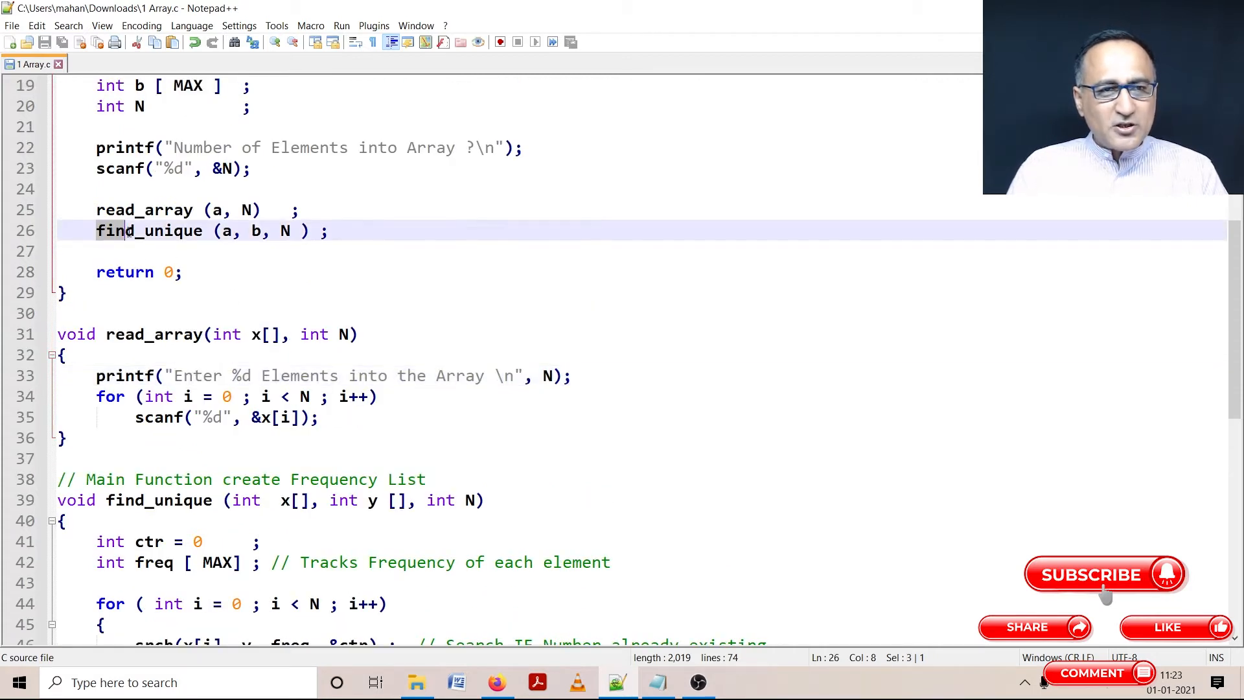
{"action": "double_click", "coordinate": [149, 231]}
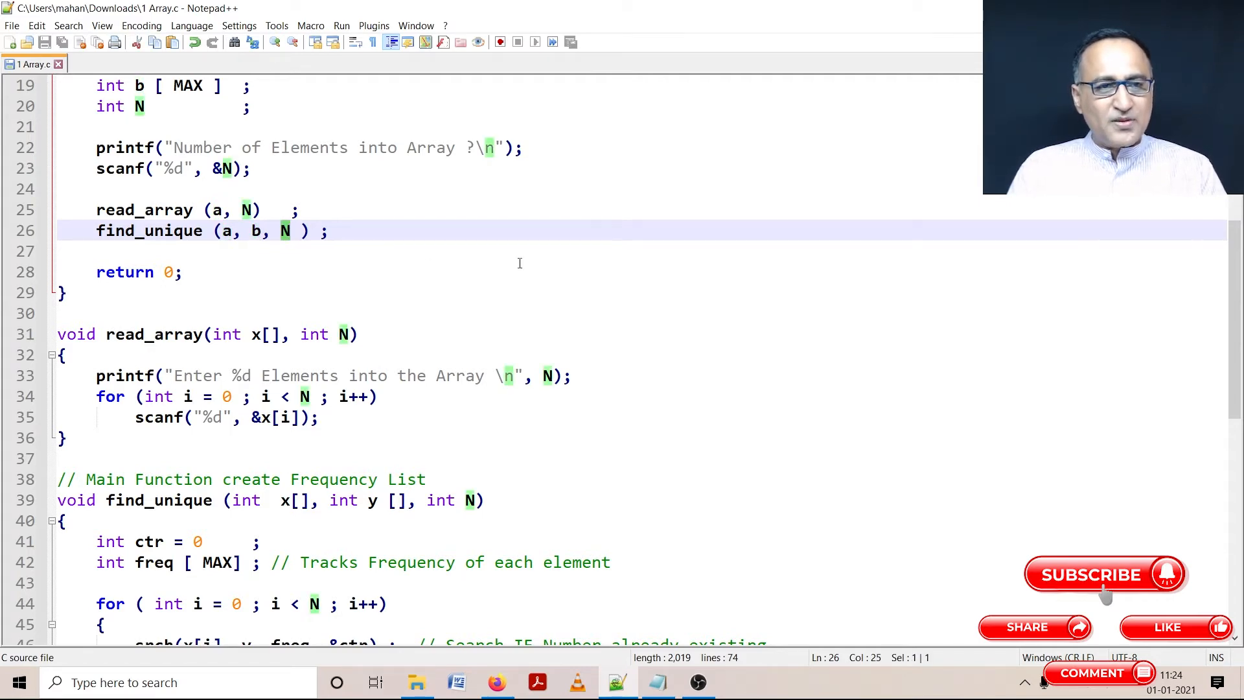
Walk through the frequency-tracking code, highlighting the 'Tracks Frequency of each element' comment.
{"action": "scroll", "scroll_direction": "down", "scroll_amount": 3}
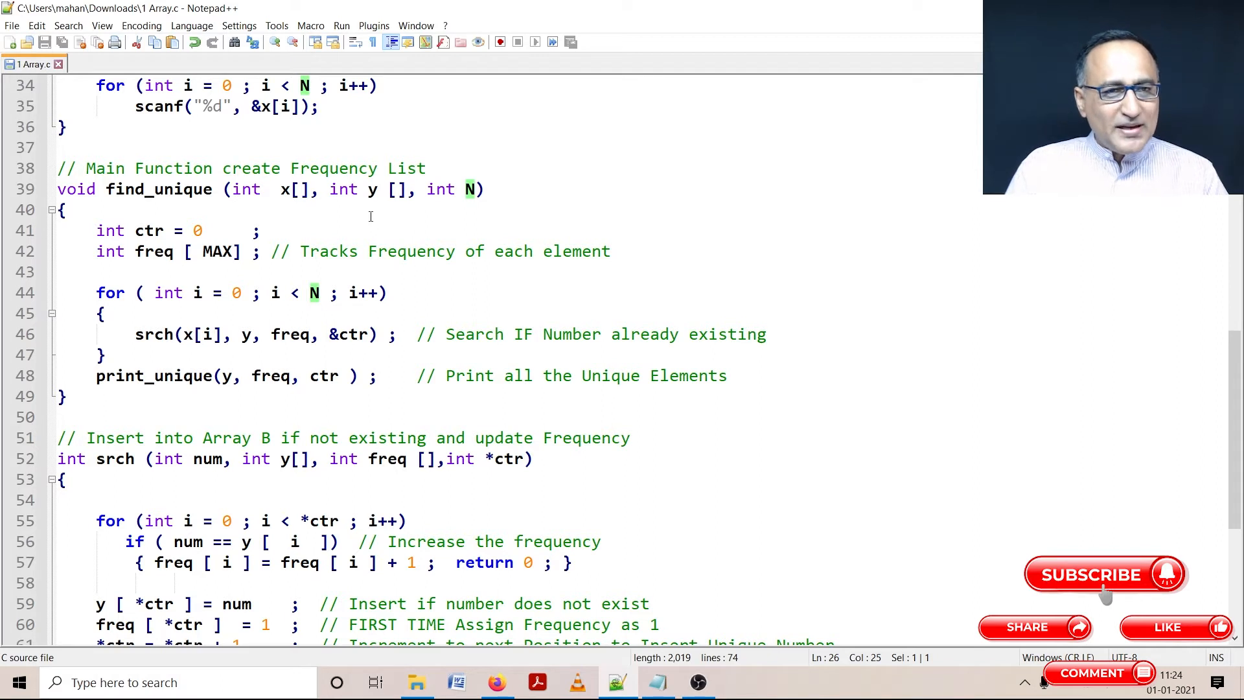
{"action": "left_click", "coordinate": [136, 252]}
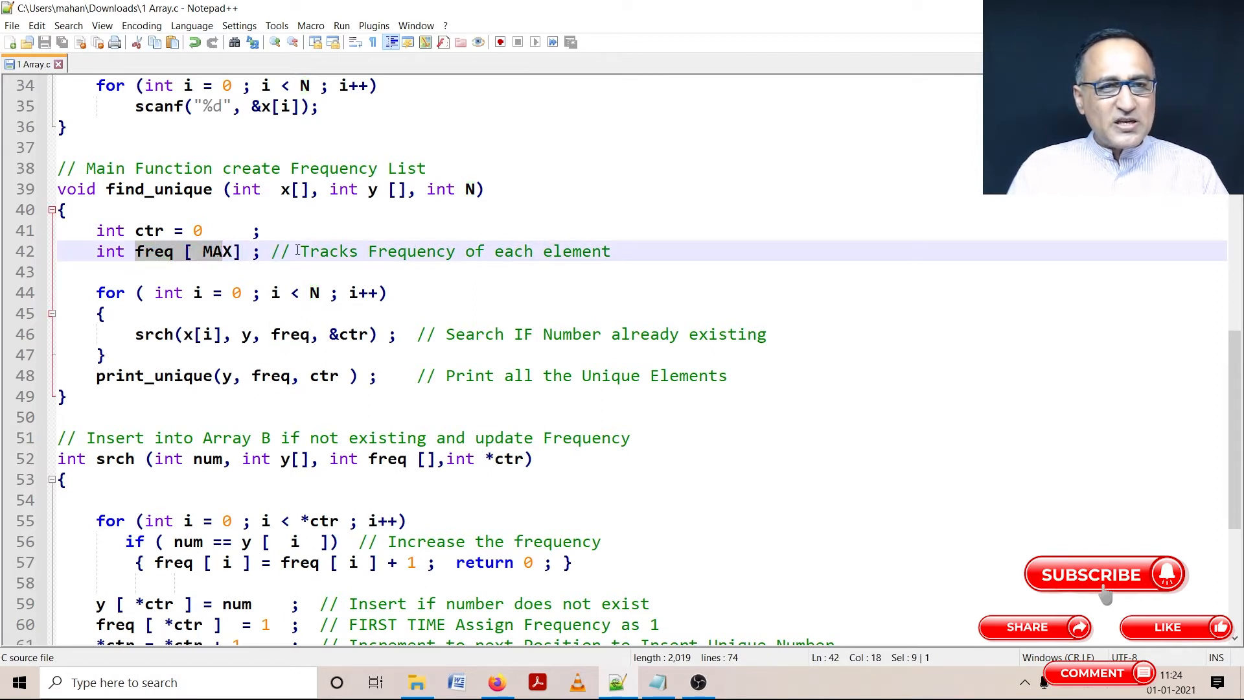
{"action": "left_click_drag", "start_coordinate": [296, 251], "coordinate": [610, 250]}
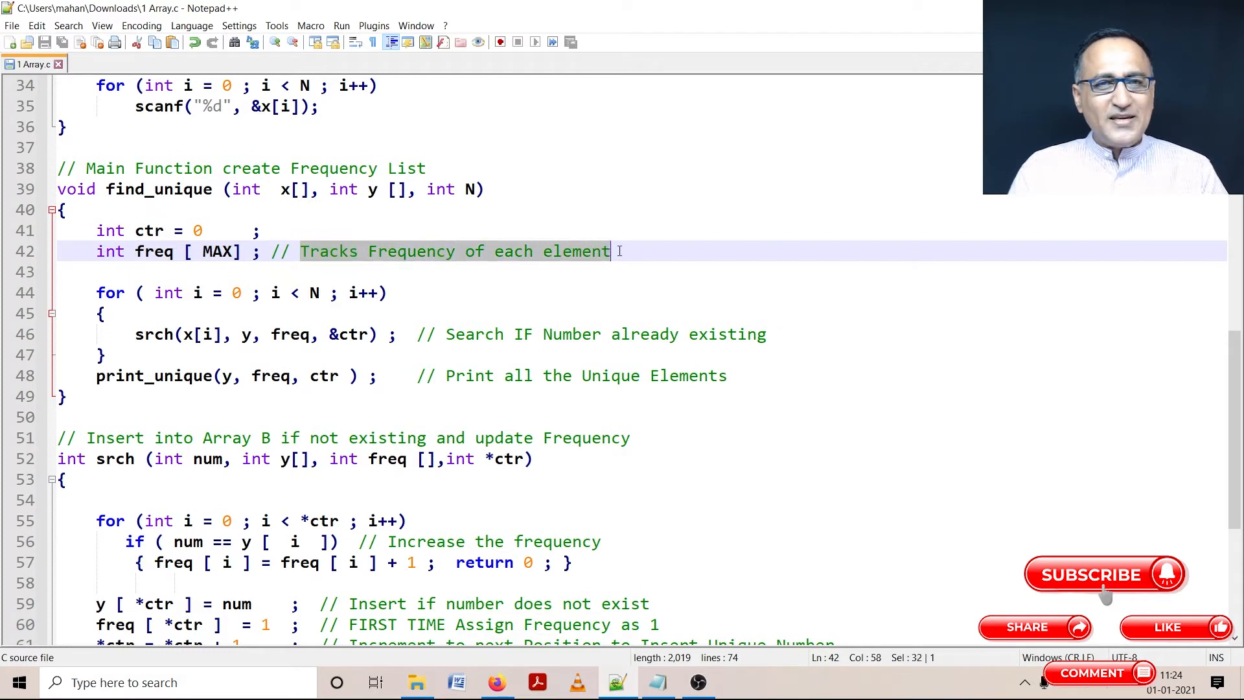
{"action": "left_click", "coordinate": [238, 251]}
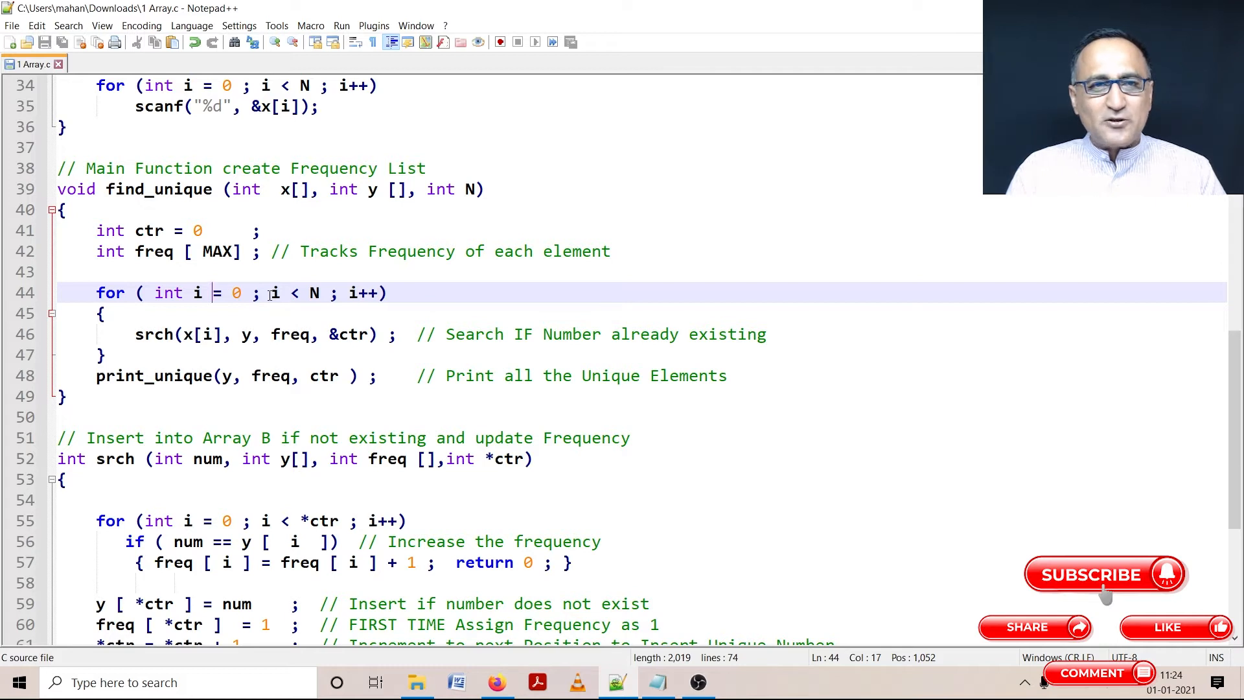
{"action": "left_click", "coordinate": [157, 334]}
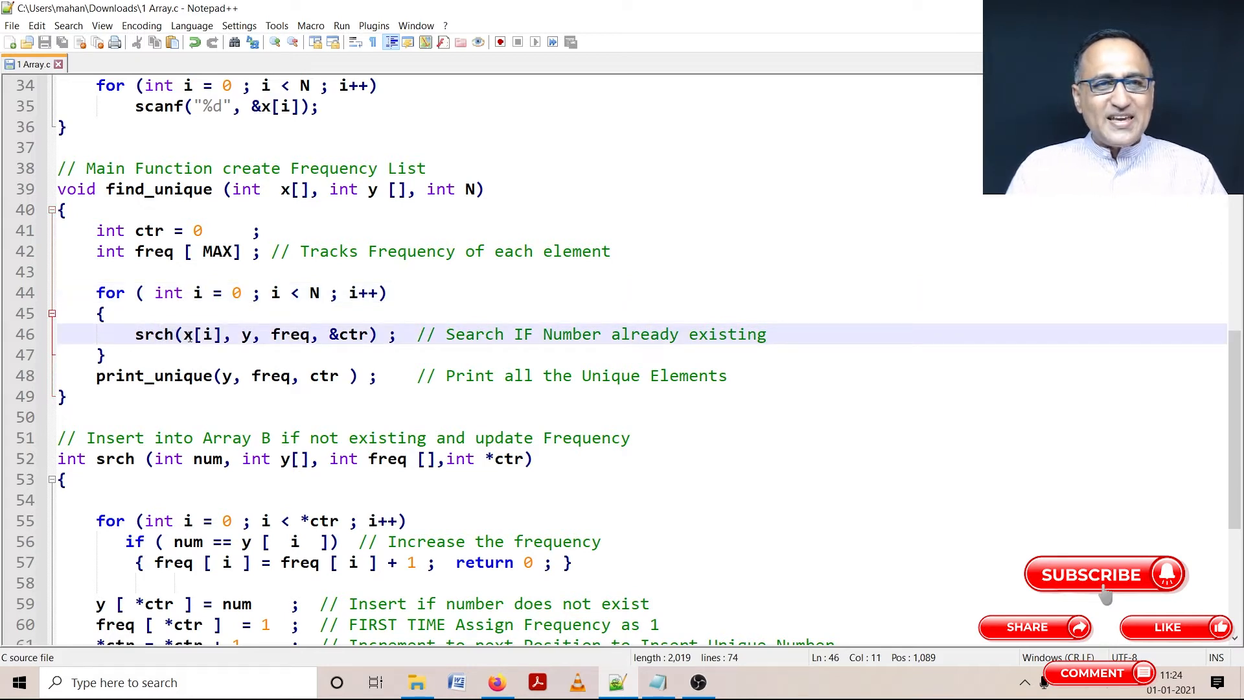
{"action": "left_click", "coordinate": [214, 335]}
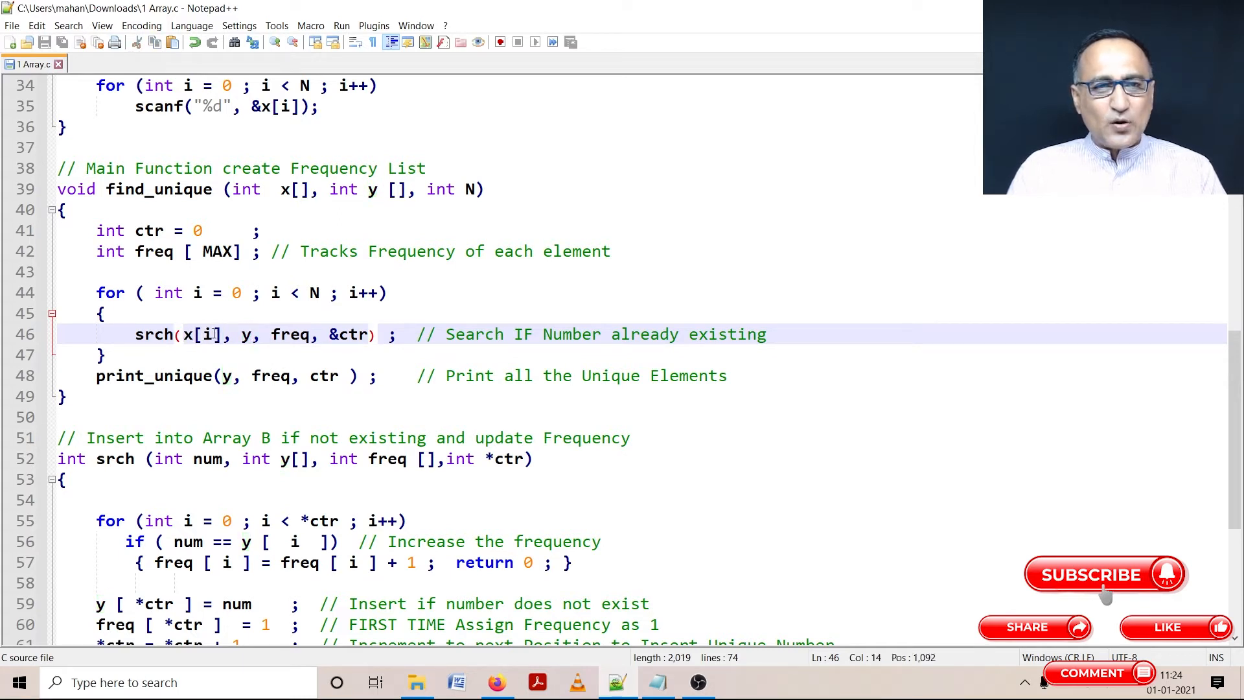
{"action": "left_click", "coordinate": [169, 252]}
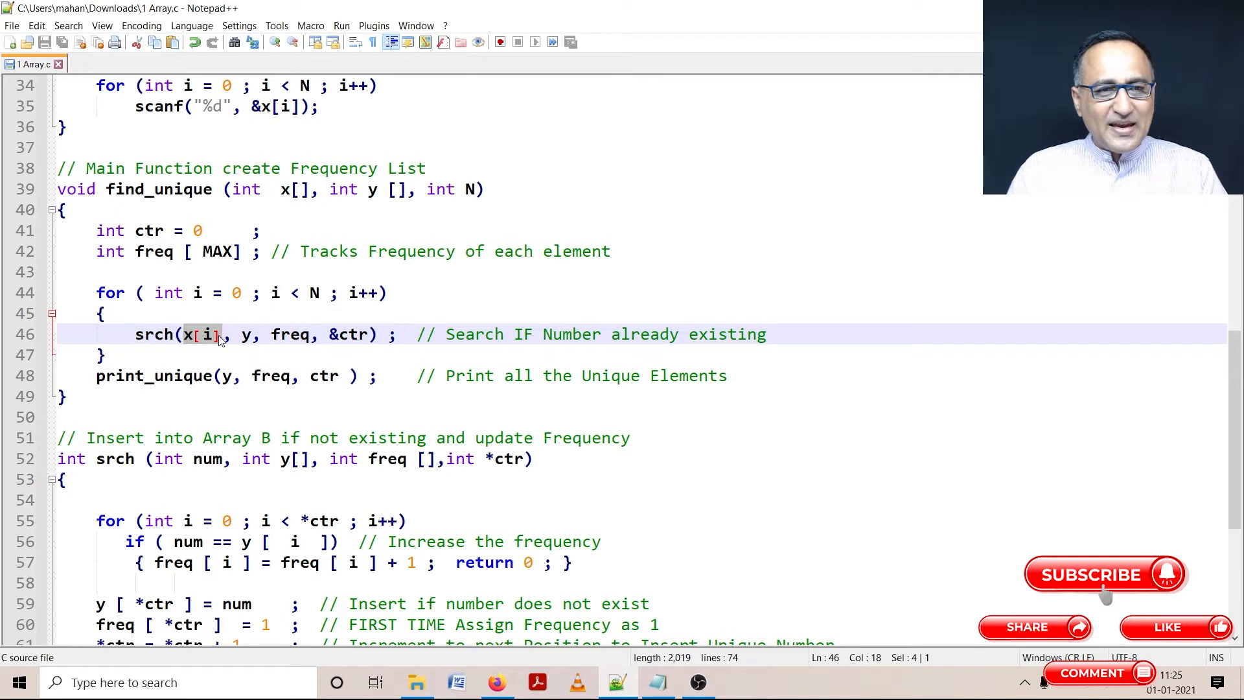
{"action": "scroll", "scroll_direction": "down", "scroll_amount": 3}
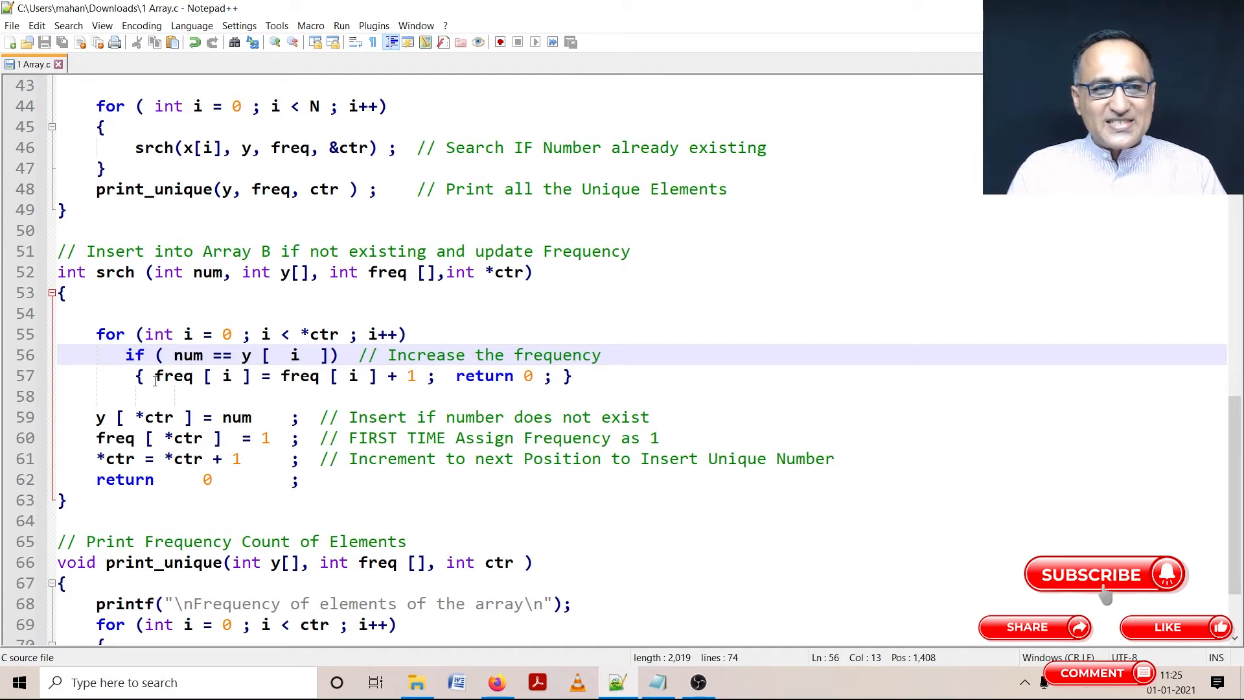
{"action": "left_click_drag", "start_coordinate": [154, 375], "coordinate": [361, 376]}
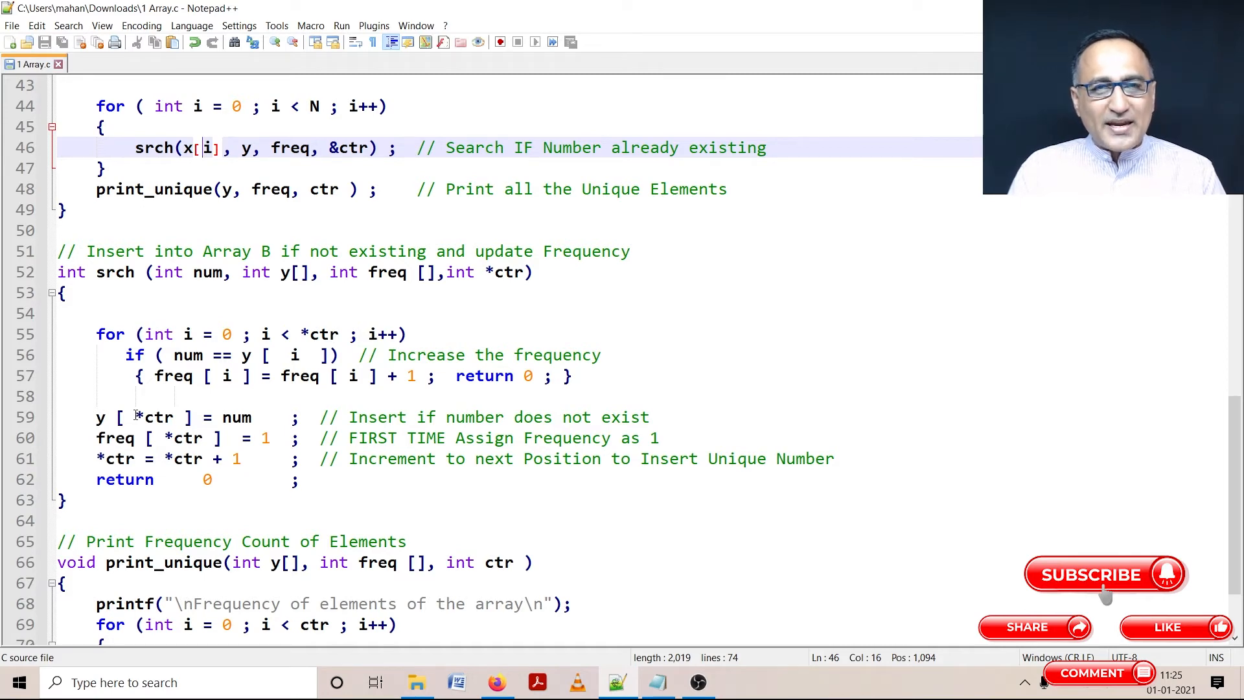
{"action": "left_click", "coordinate": [231, 416]}
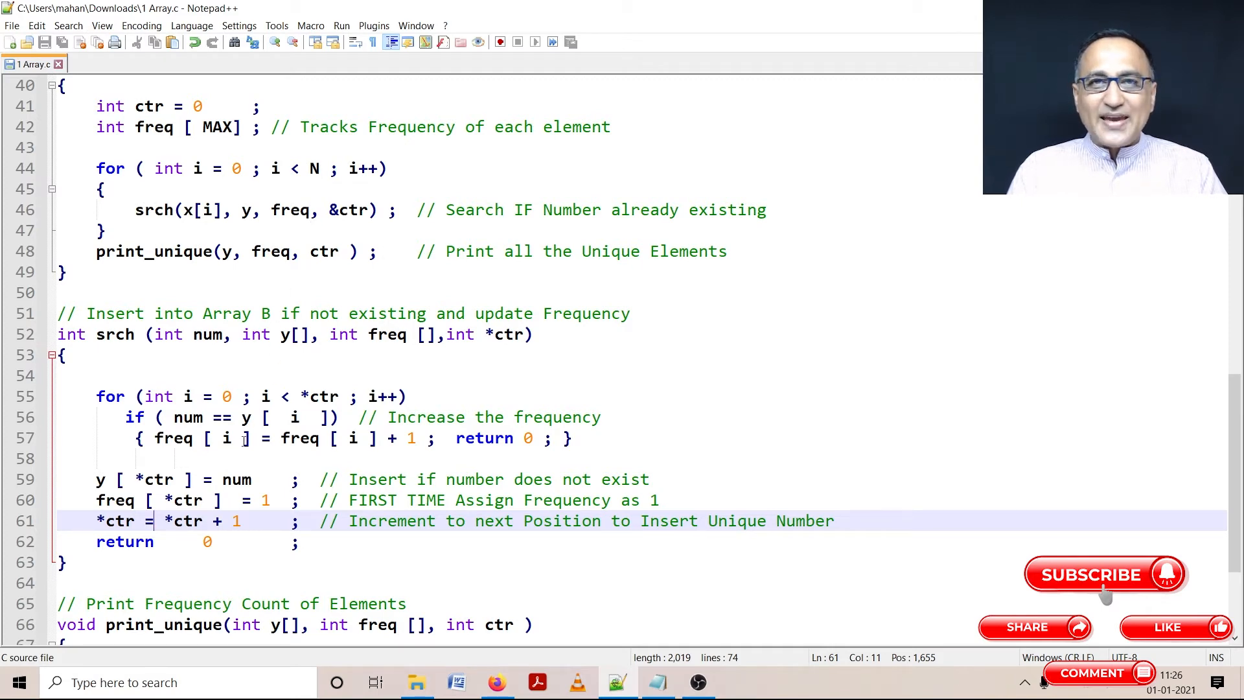
Point out the print_unique call that outputs the frequency table.
{"action": "scroll", "scroll_direction": "down", "scroll_amount": 3}
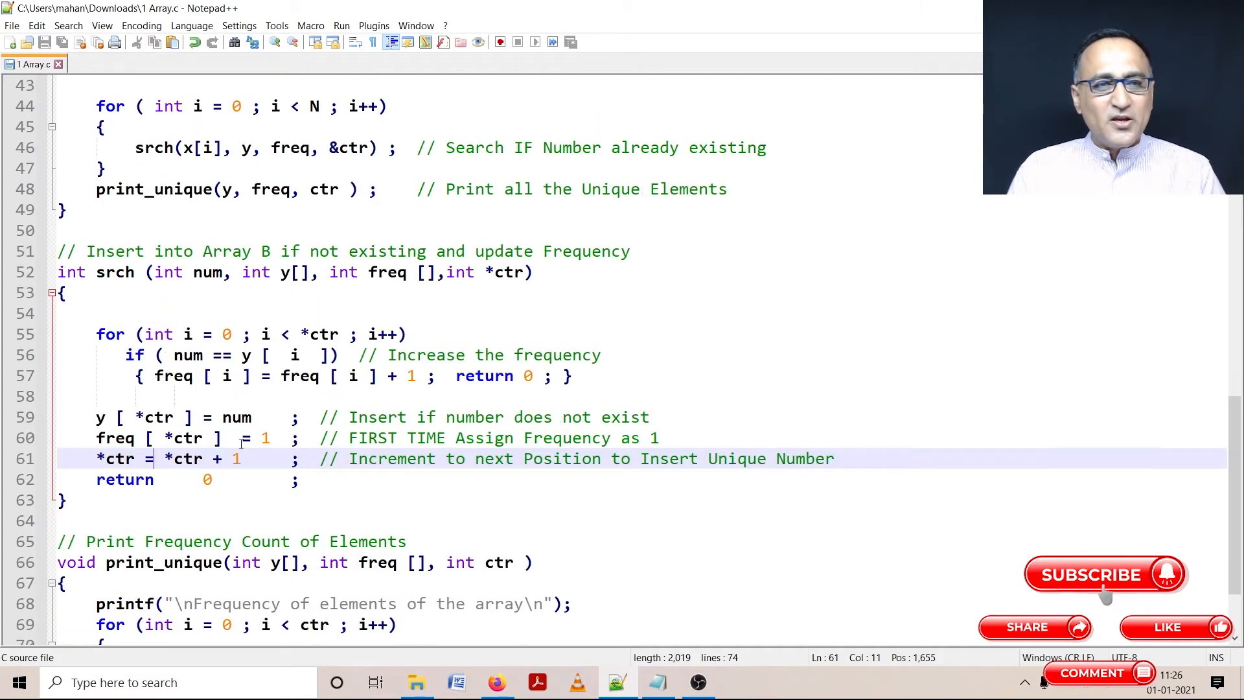
{"action": "left_click", "coordinate": [95, 189]}
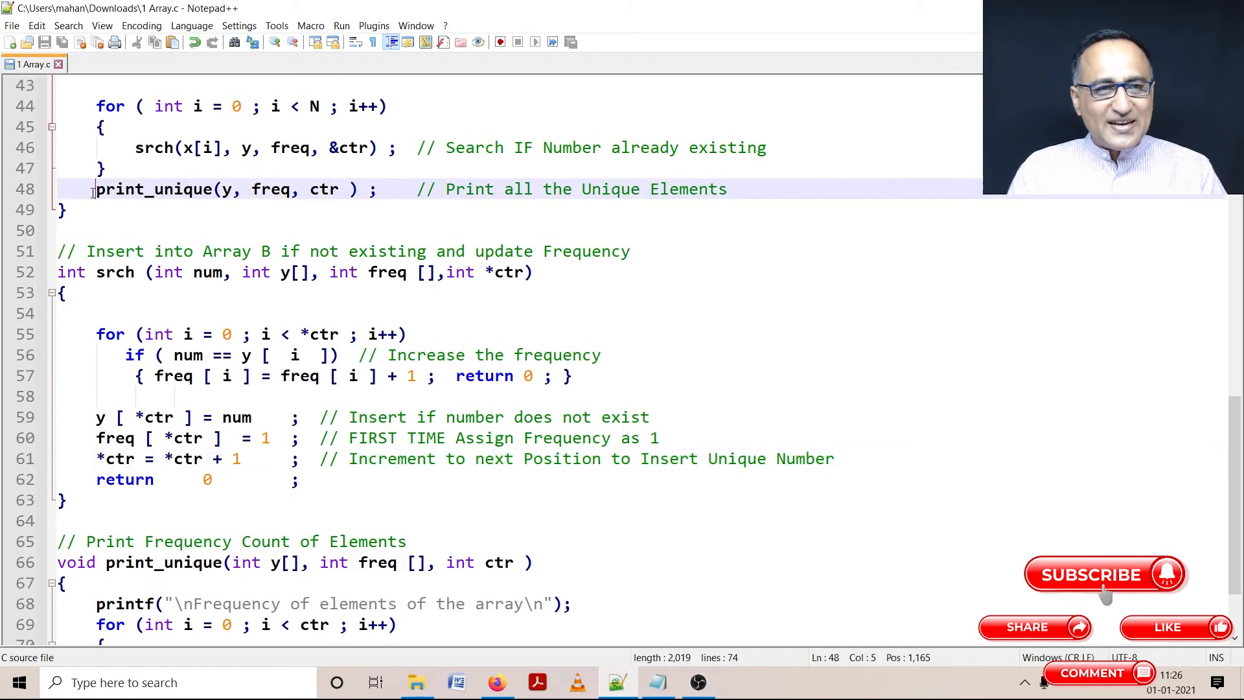
{"action": "left_click_drag", "start_coordinate": [96, 190], "coordinate": [214, 189]}
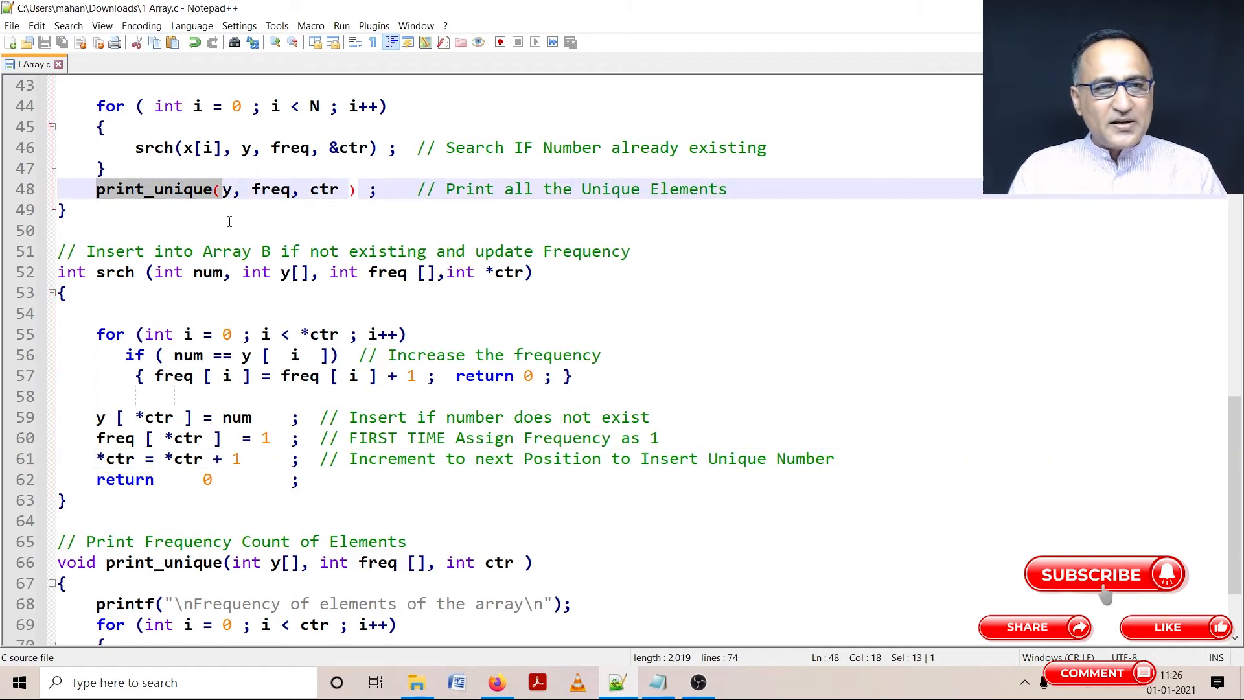
{"action": "scroll", "scroll_direction": "down", "scroll_amount": 3}
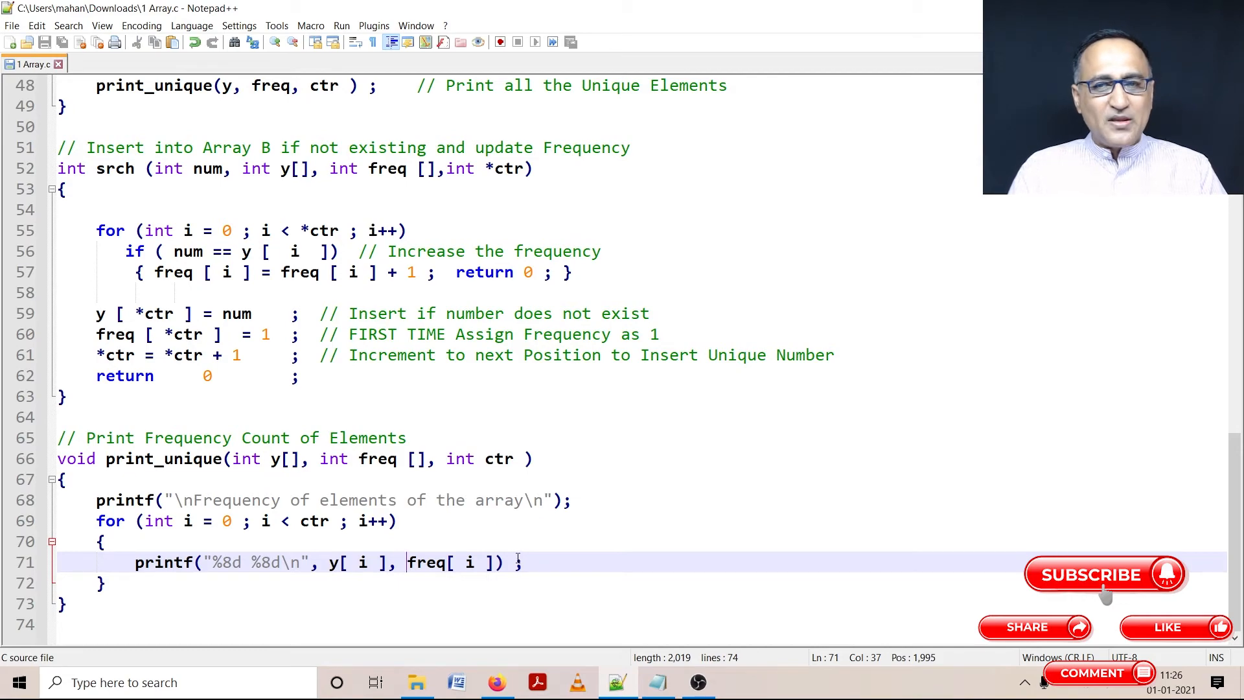
{"action": "scroll", "scroll_direction": "up", "scroll_amount": 3}
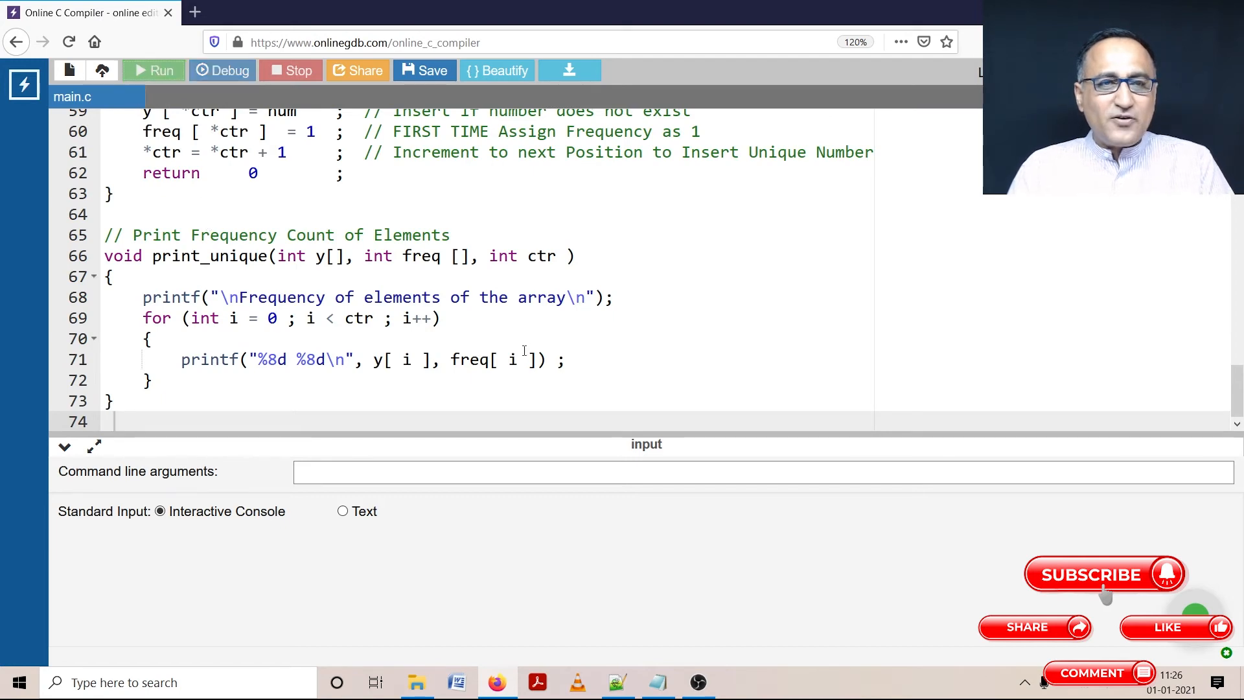
Run the program and enter 10 as the element count in the console.
{"action": "left_click", "coordinate": [153, 70]}
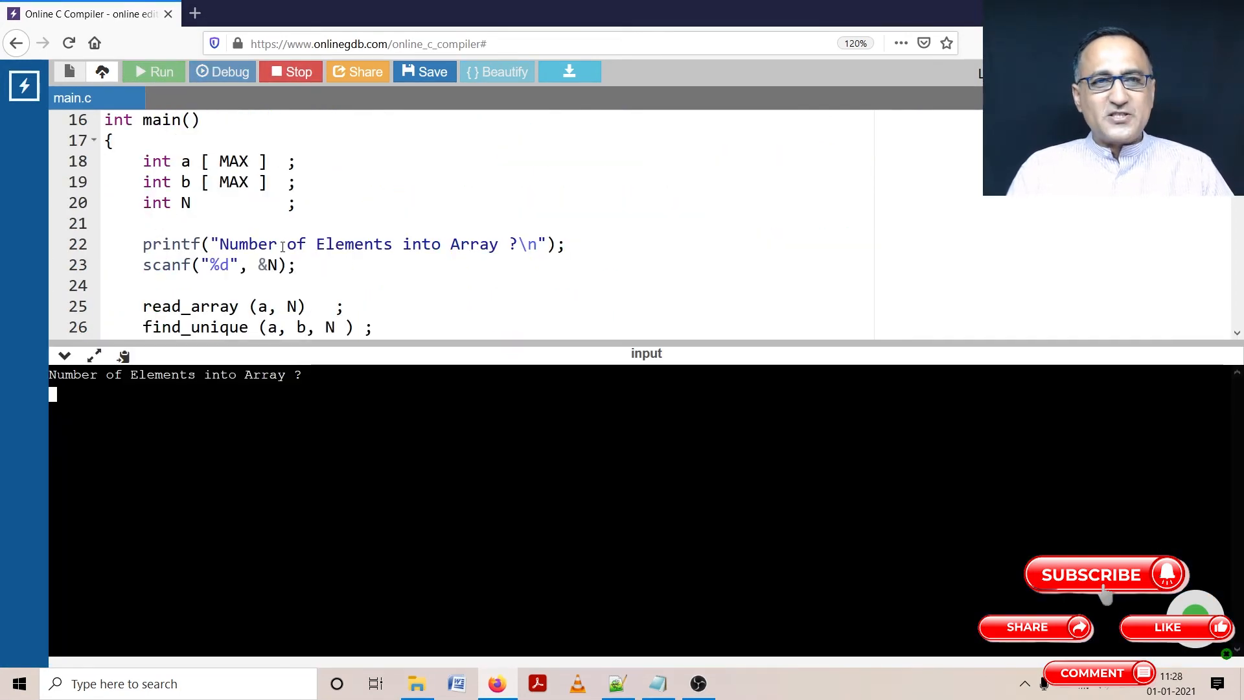
{"action": "left_click", "coordinate": [238, 244]}
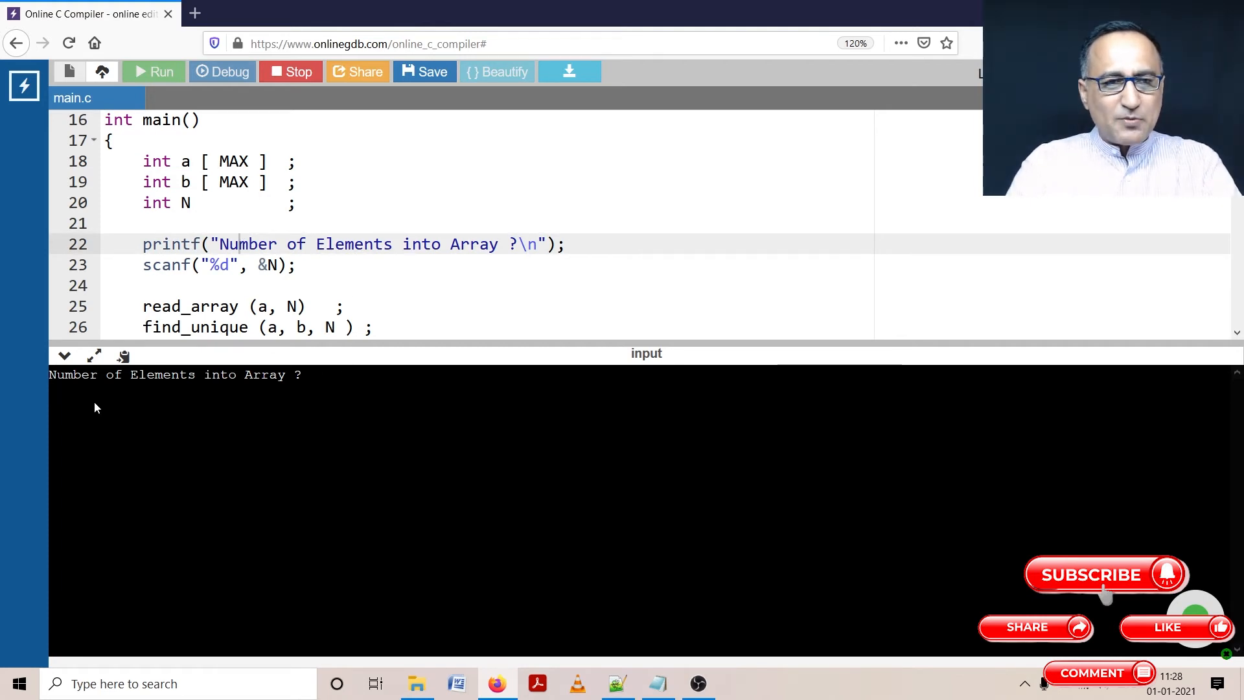
{"action": "type", "text": "10"}
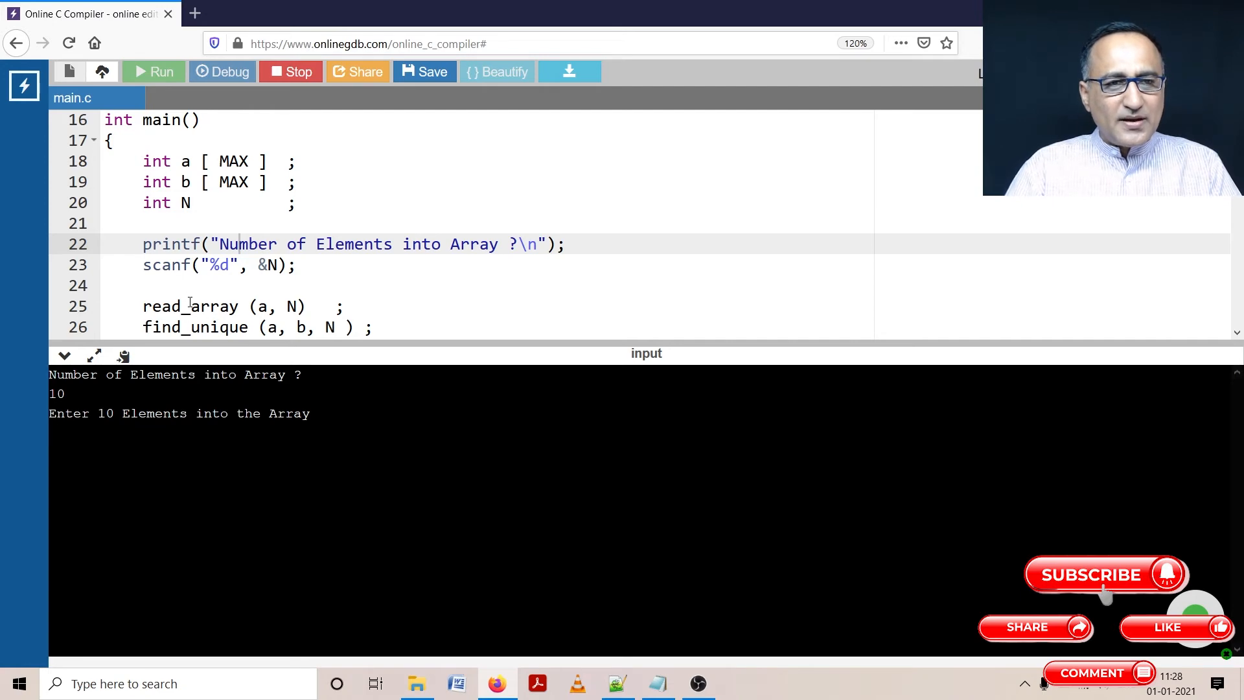
{"action": "scroll", "scroll_direction": "down", "scroll_amount": 3}
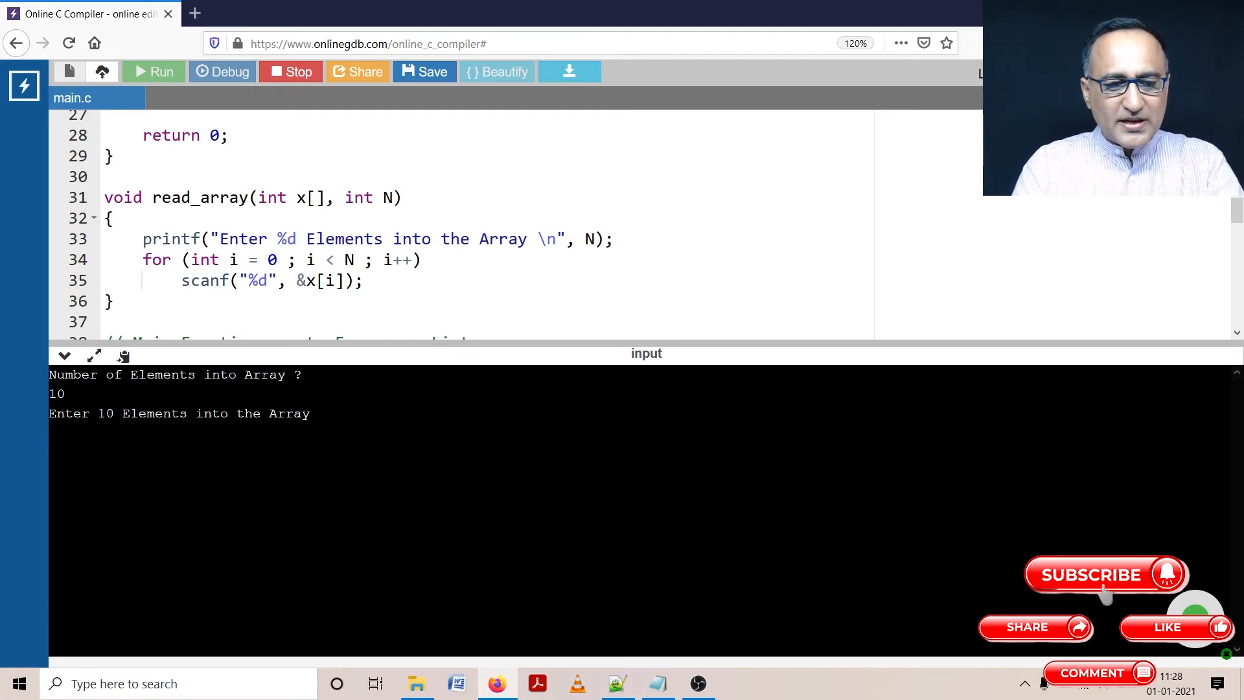
{"action": "type", "text": "0"}
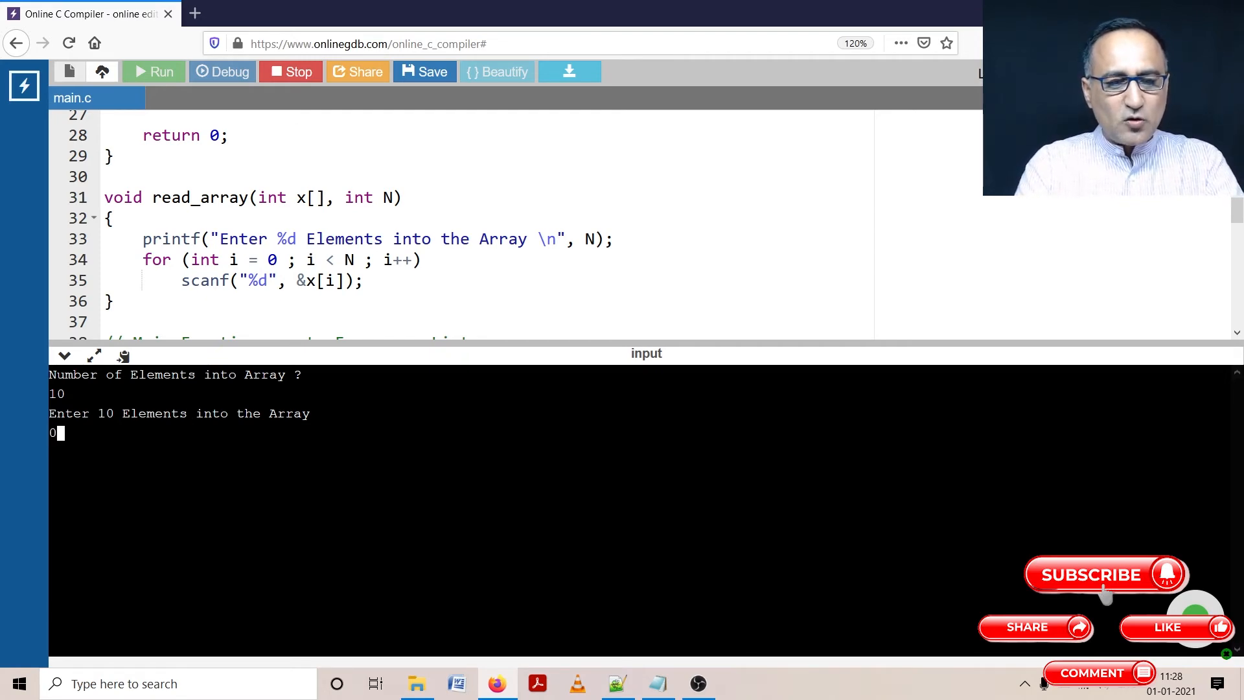
{"action": "type", "text": "1 2 3 3 2"}
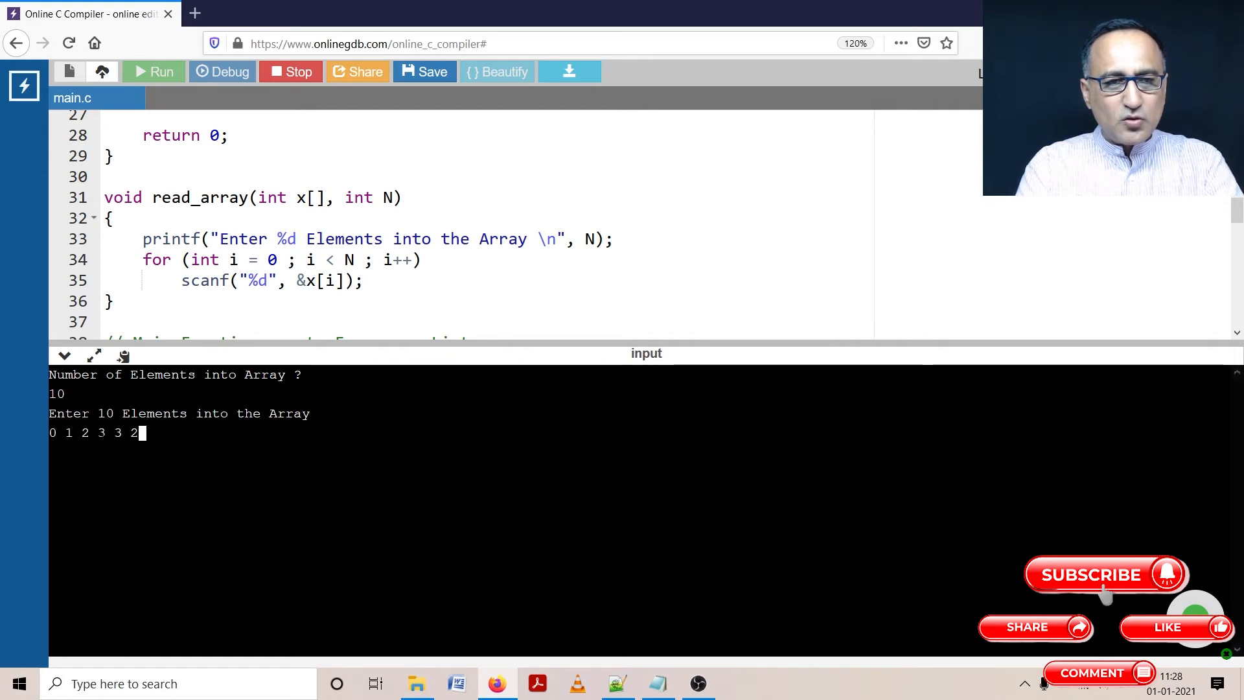
{"action": "type", "text": "0"}
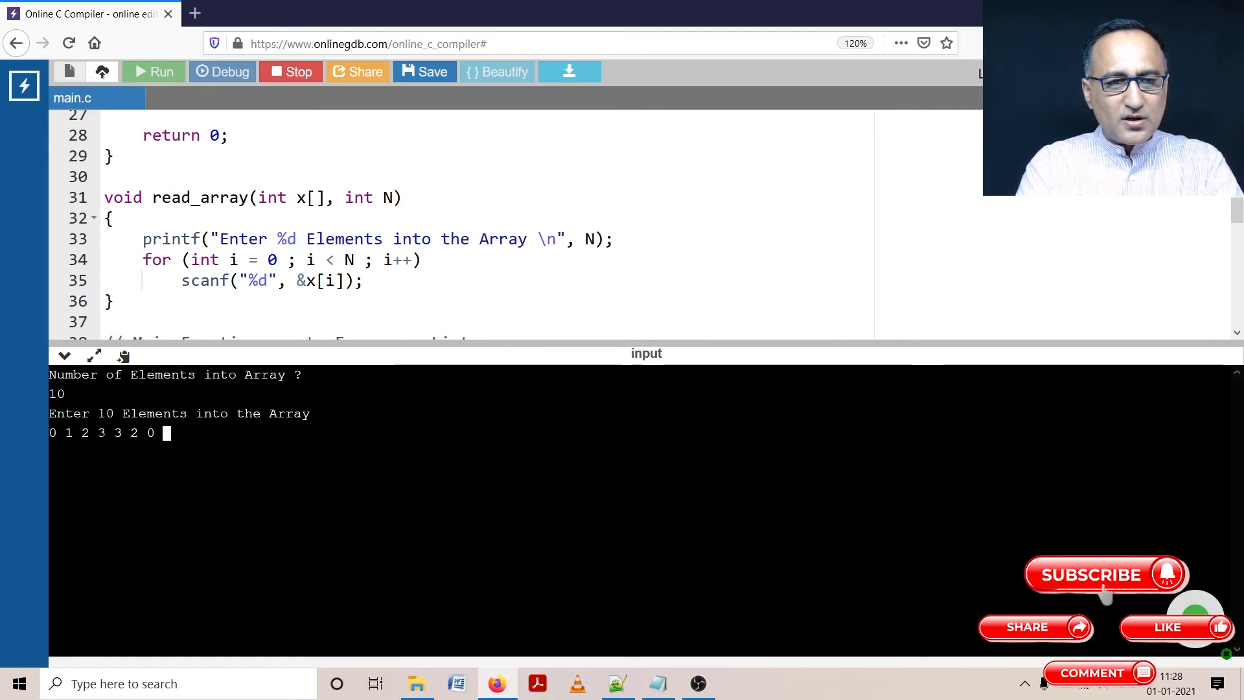
{"action": "type", "text": "7"}
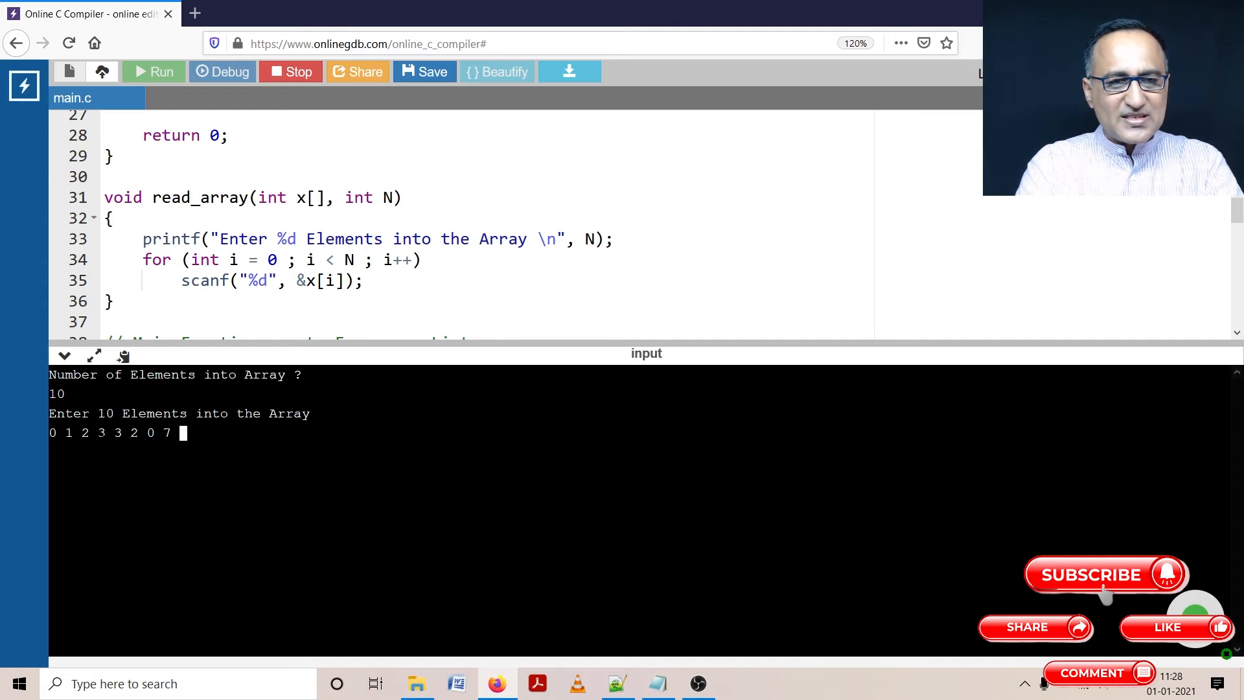
{"action": "type", "text": "6"}
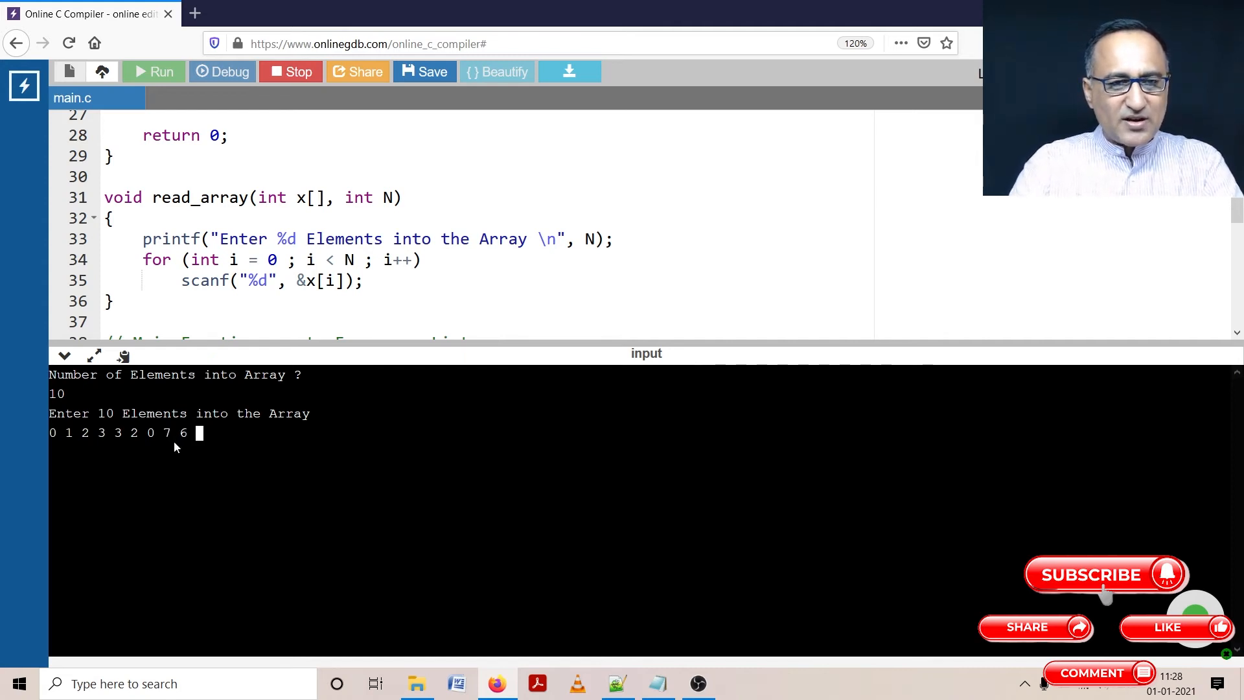
{"action": "type", "text": "7"}
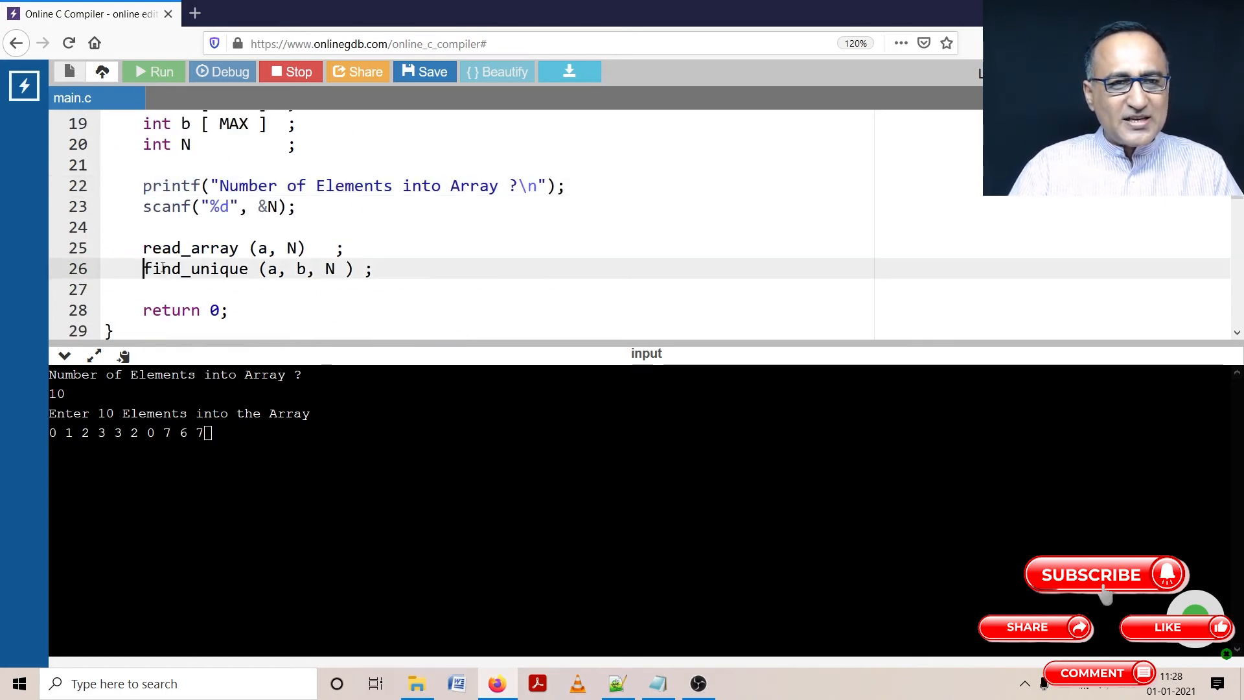
{"action": "double_click", "coordinate": [196, 270]}
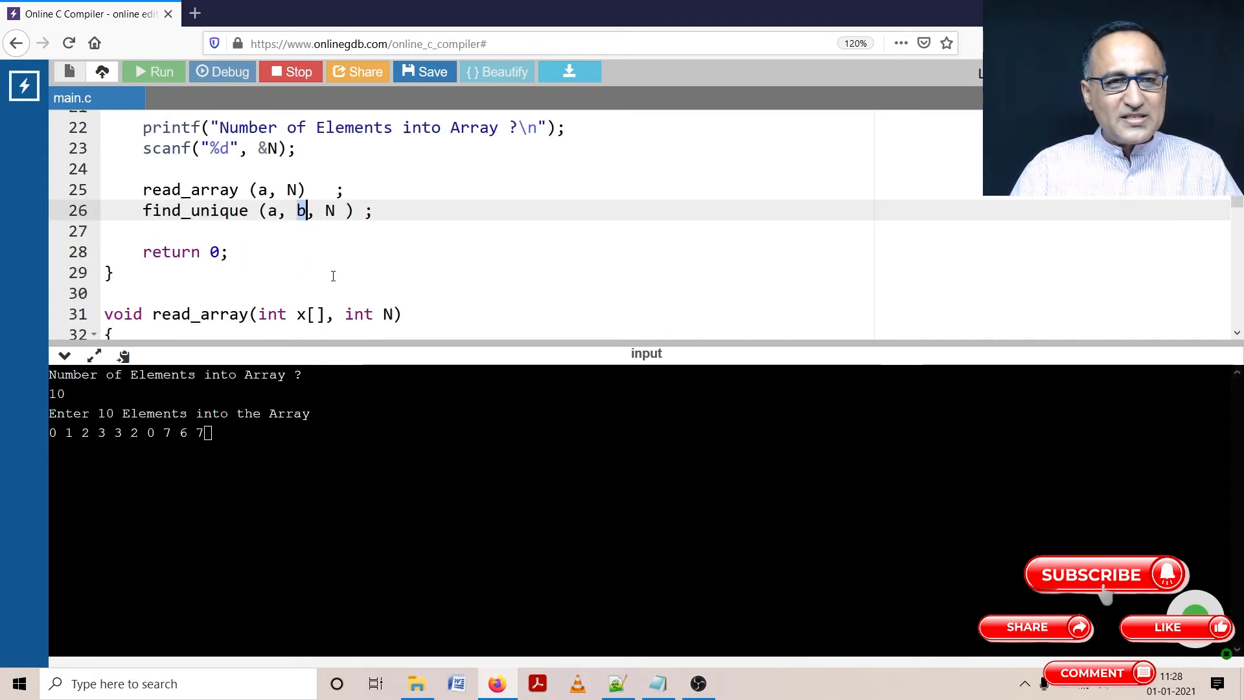
{"action": "scroll", "scroll_direction": "down", "scroll_amount": 3}
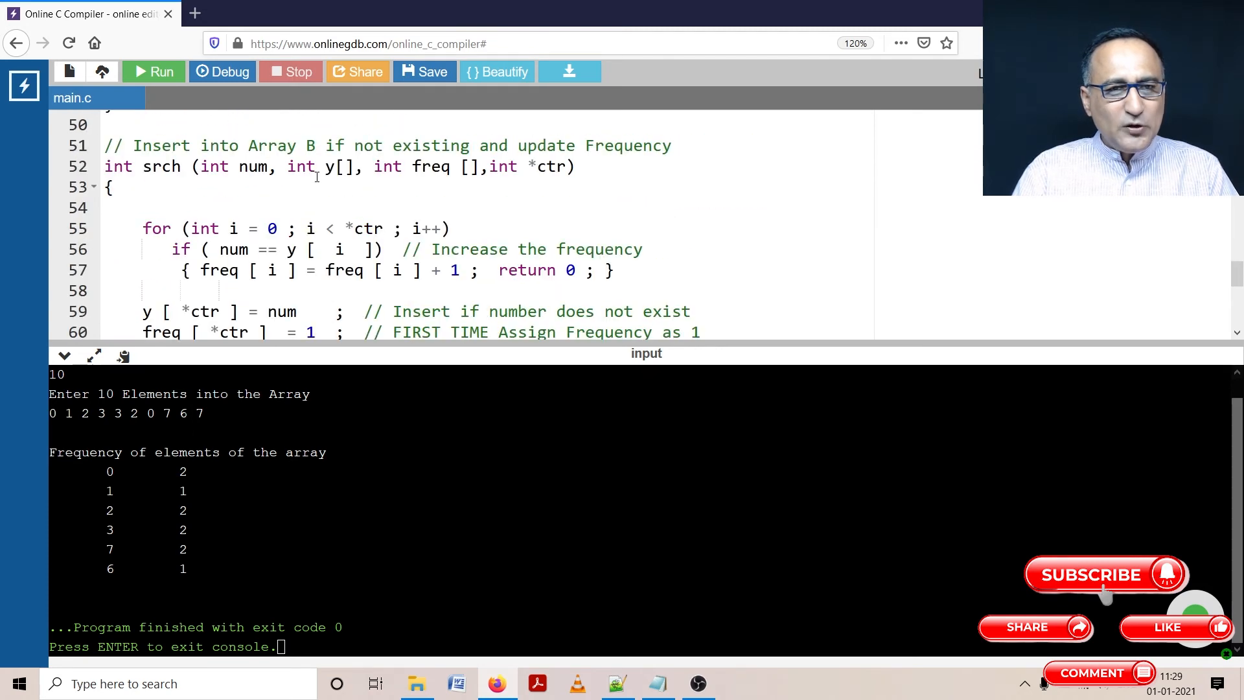
Review the find_unique line assigning a first-time frequency beside the printed table (0,2,3,7 twice; 1,6 once).
{"action": "scroll", "scroll_direction": "down", "scroll_amount": 3}
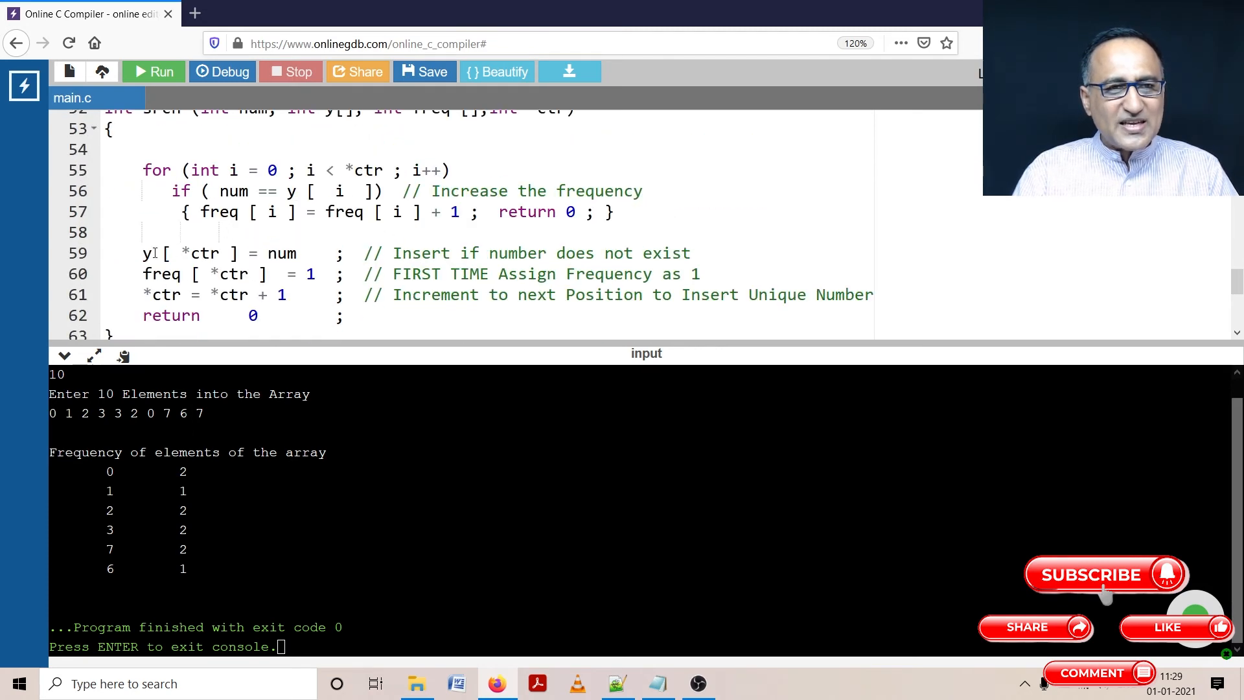
{"action": "left_click", "coordinate": [146, 252]}
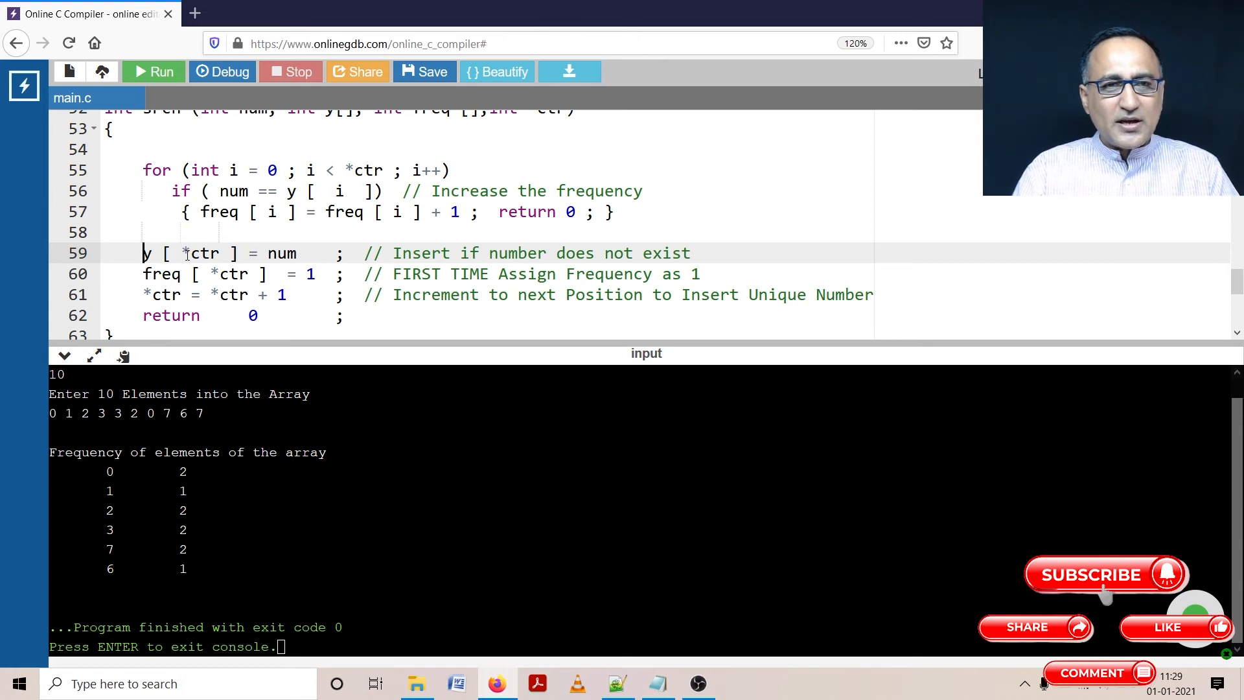
{"action": "double_click", "coordinate": [282, 253]}
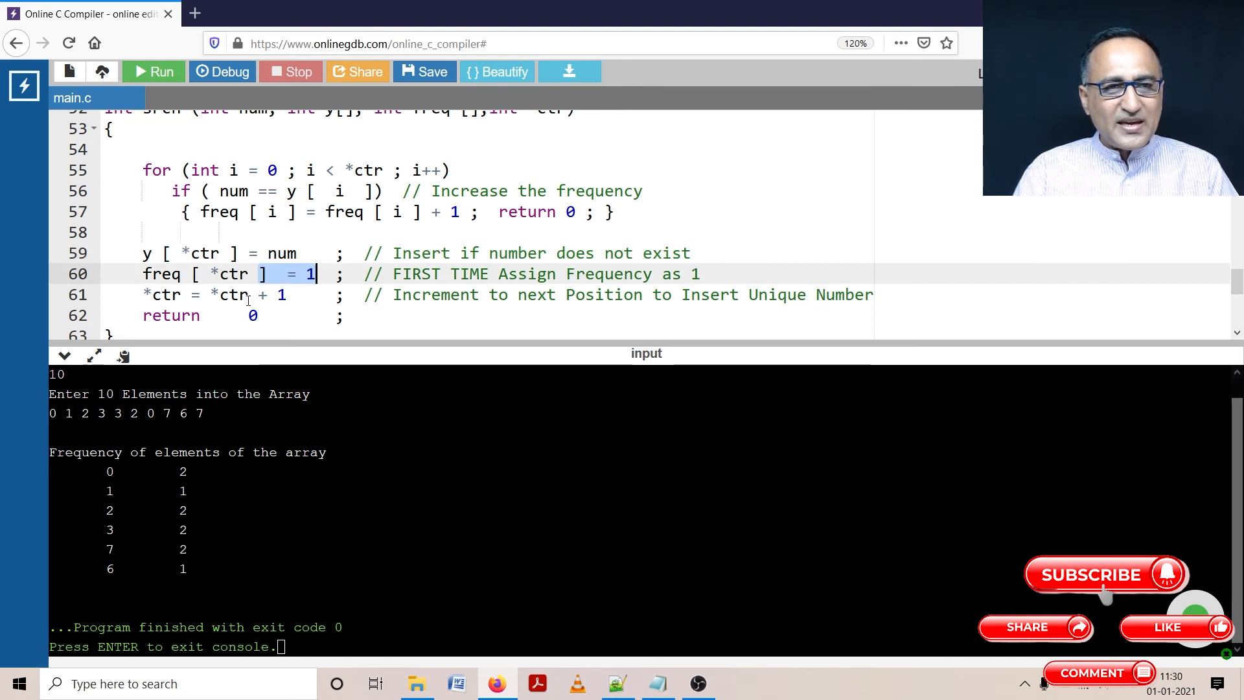
{"action": "mouse_move", "coordinate": [118, 500]}
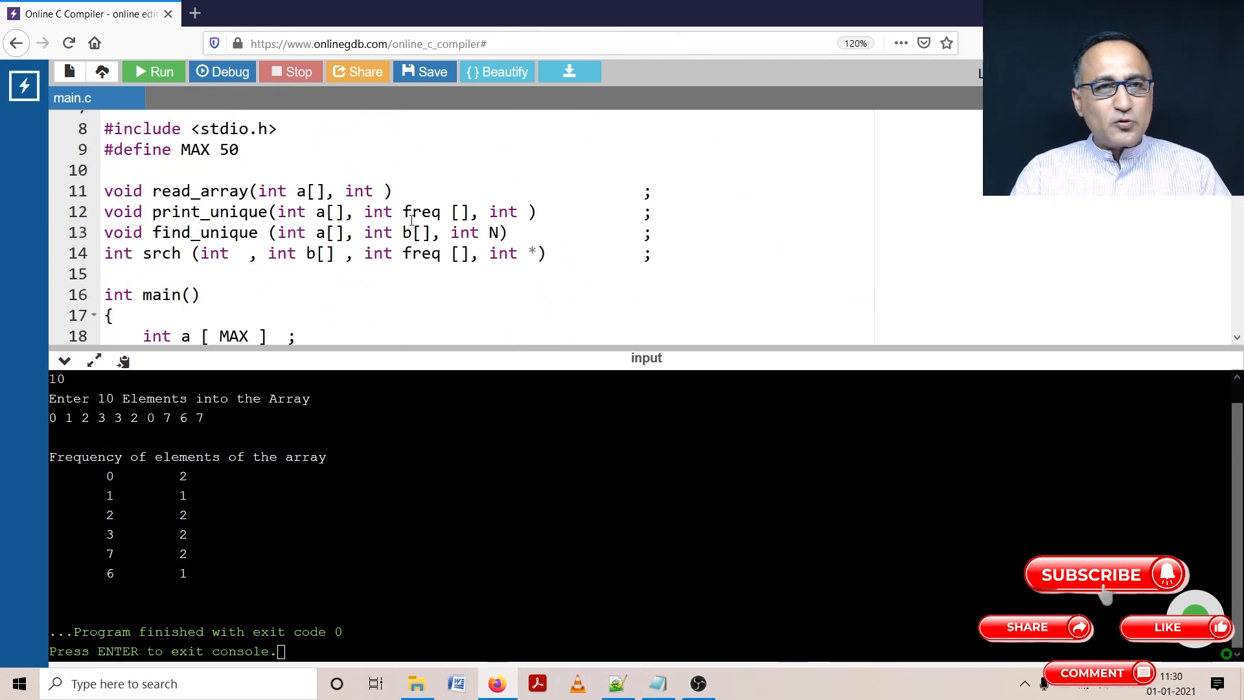
{"action": "scroll", "scroll_direction": "down", "scroll_amount": 3}
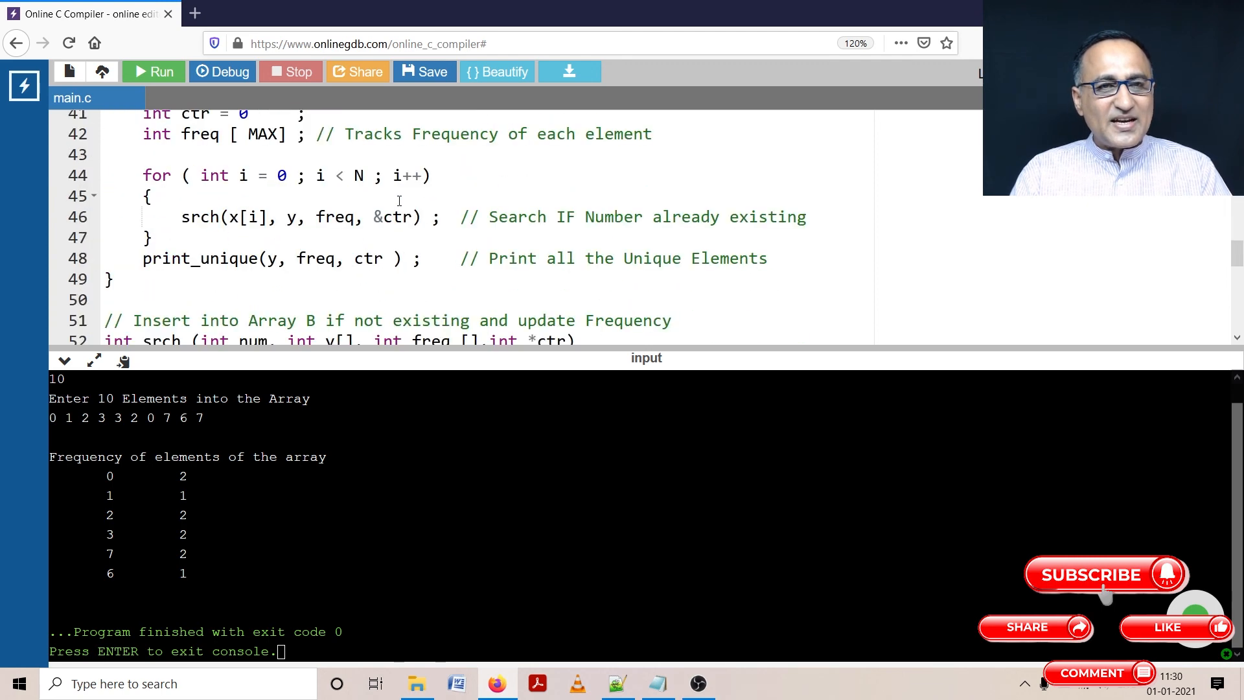